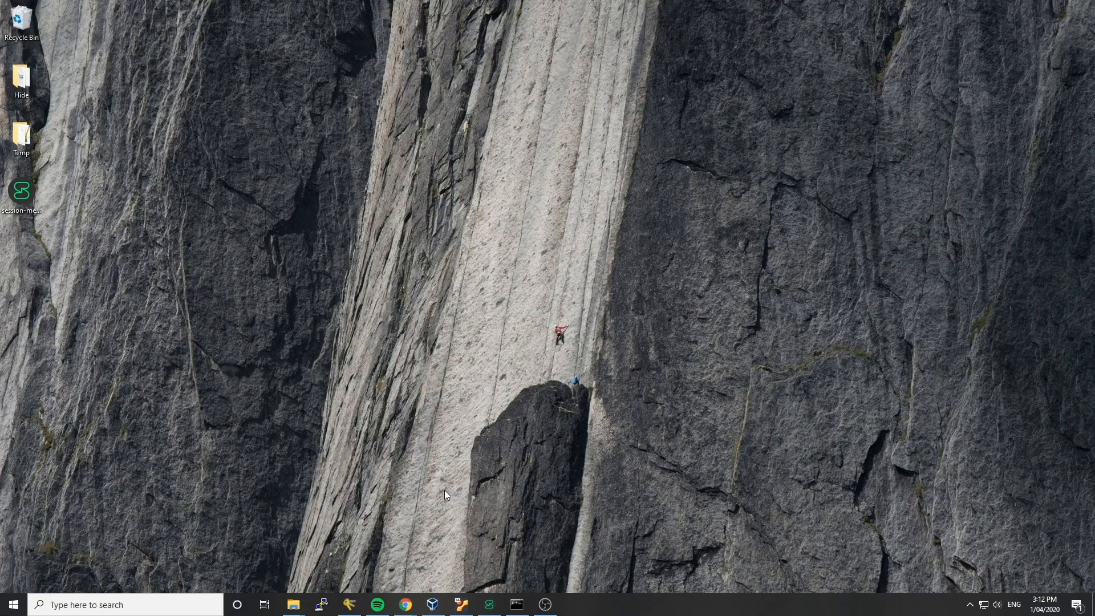
mouse_move(422, 498)
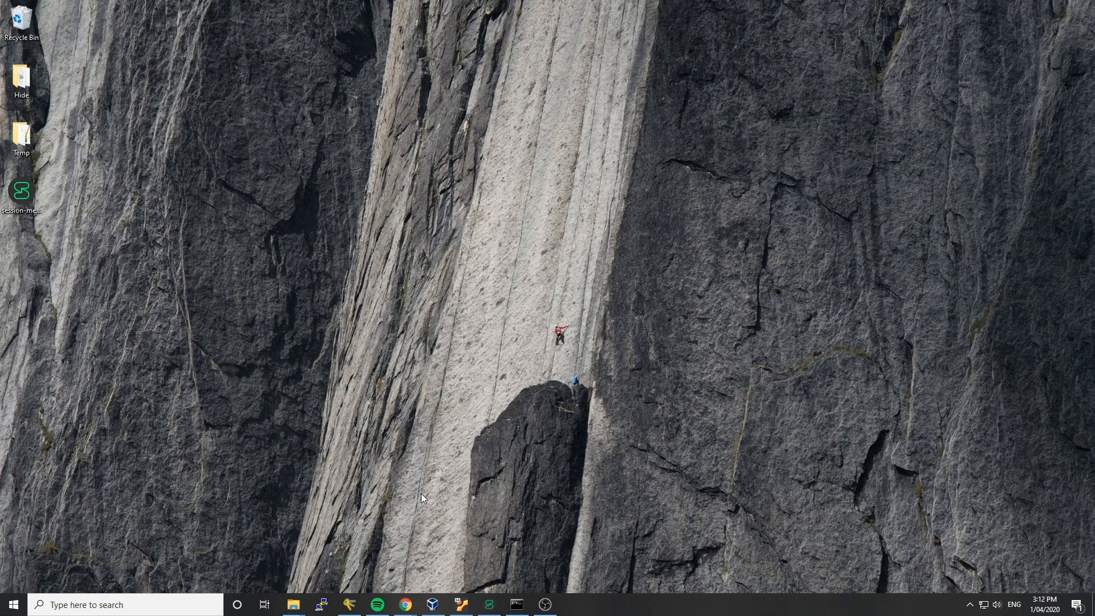
mouse_move(416, 573)
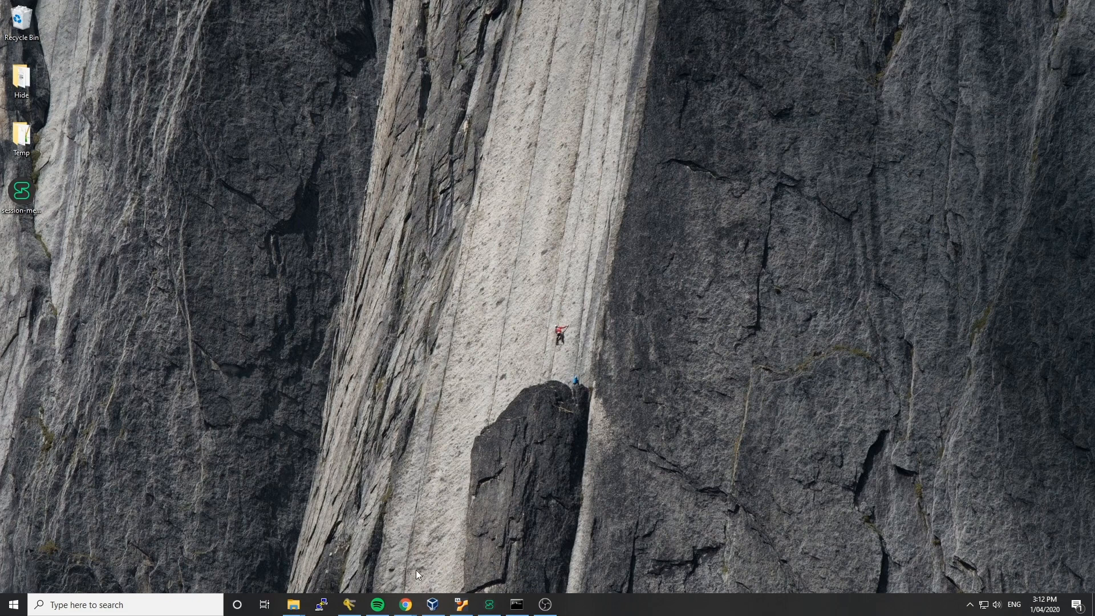
- Review the Session desktop v1.0.5 releases page on GitHub and return to the getsession.org download page
click(404, 604)
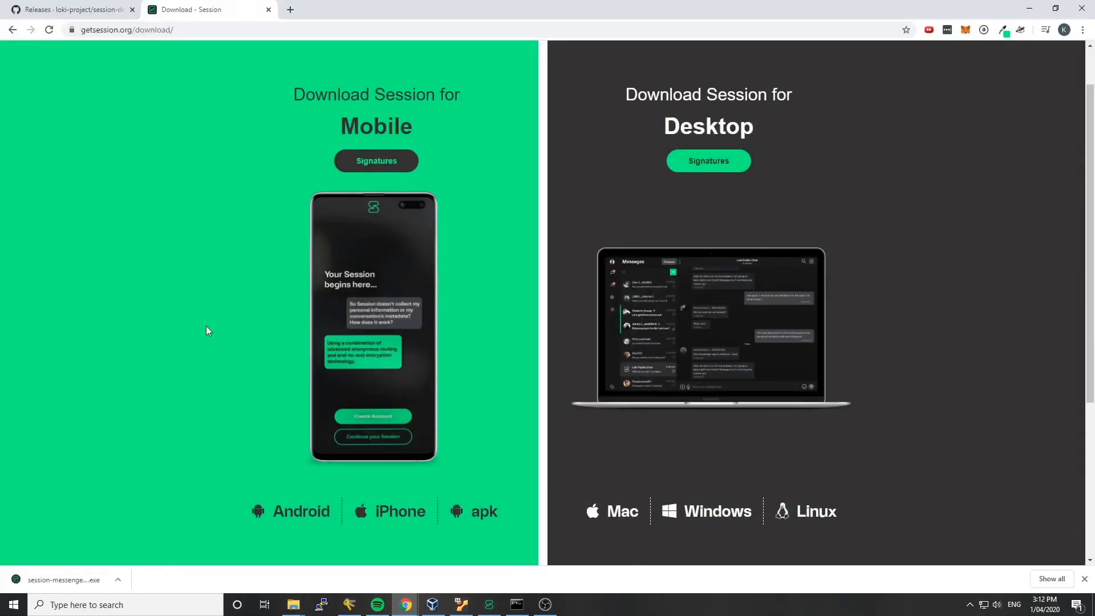
mouse_move(218, 323)
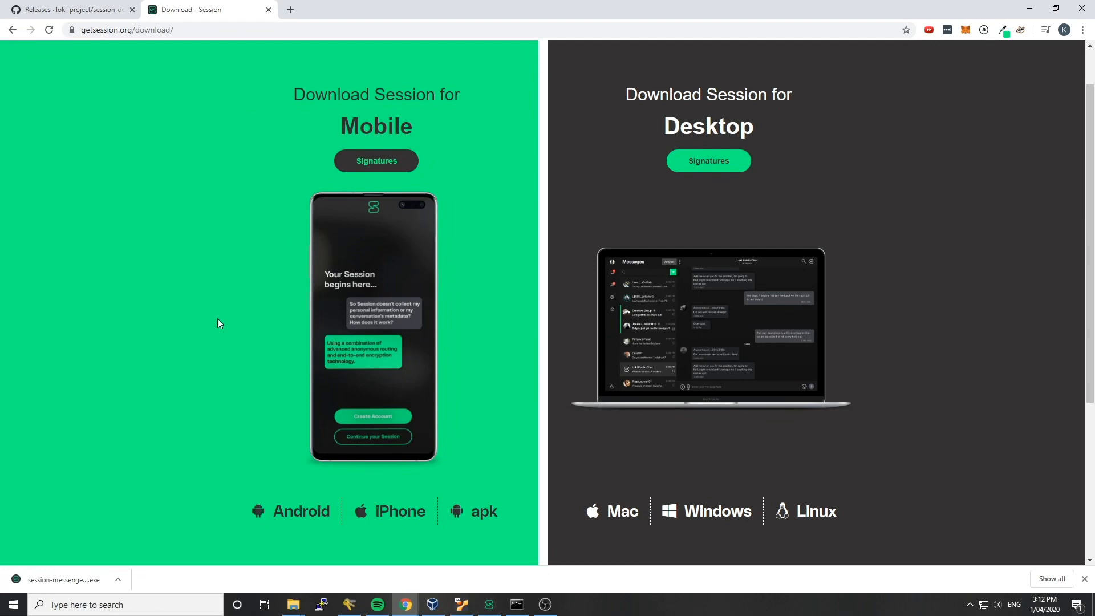
scroll(up, 3)
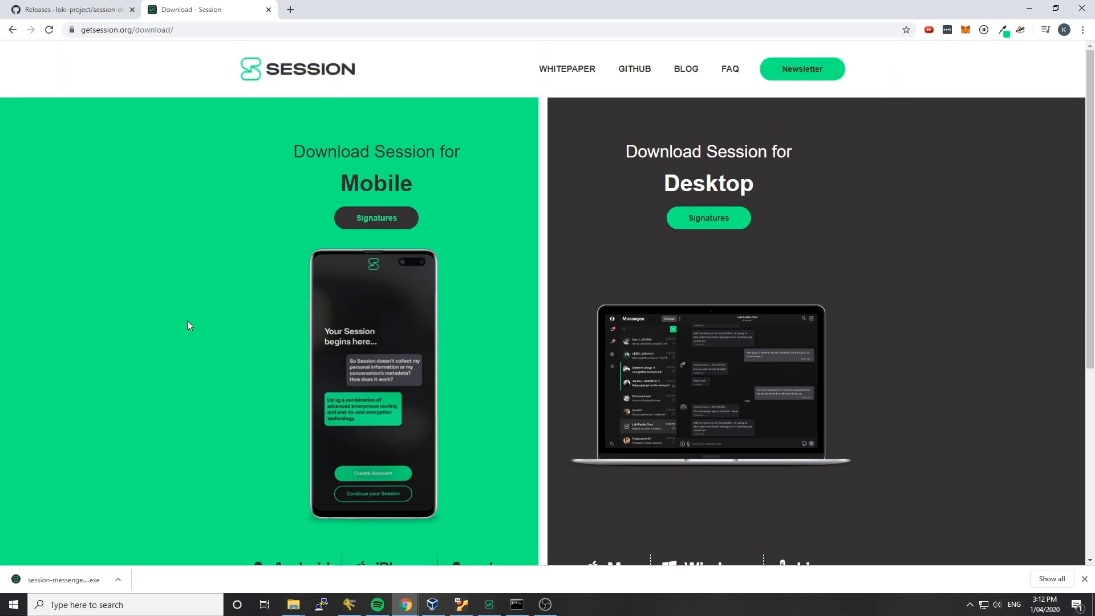
click(70, 9)
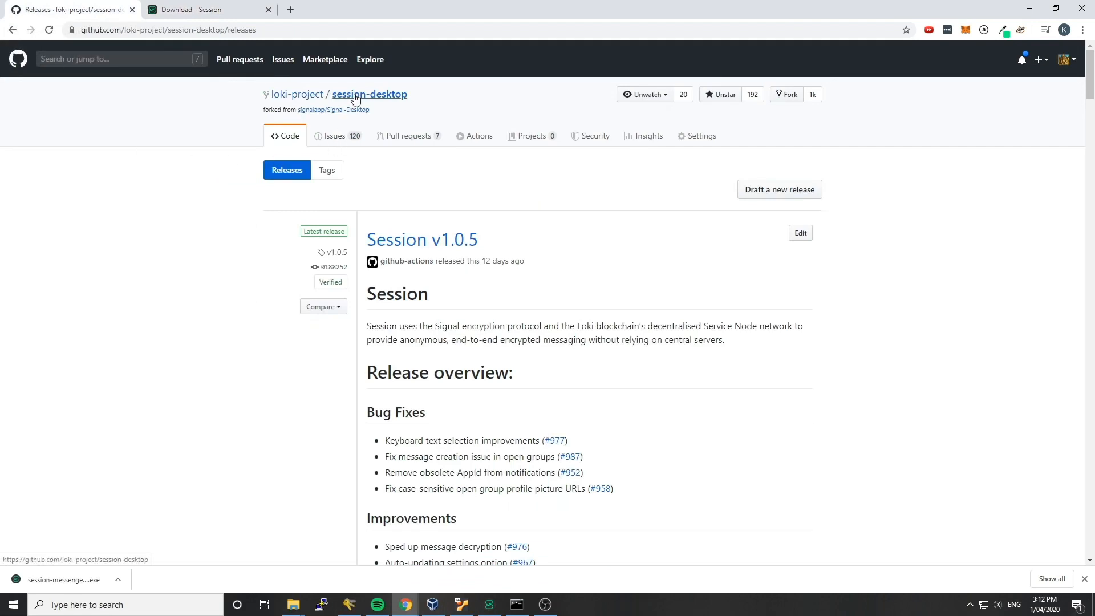
mouse_move(293, 93)
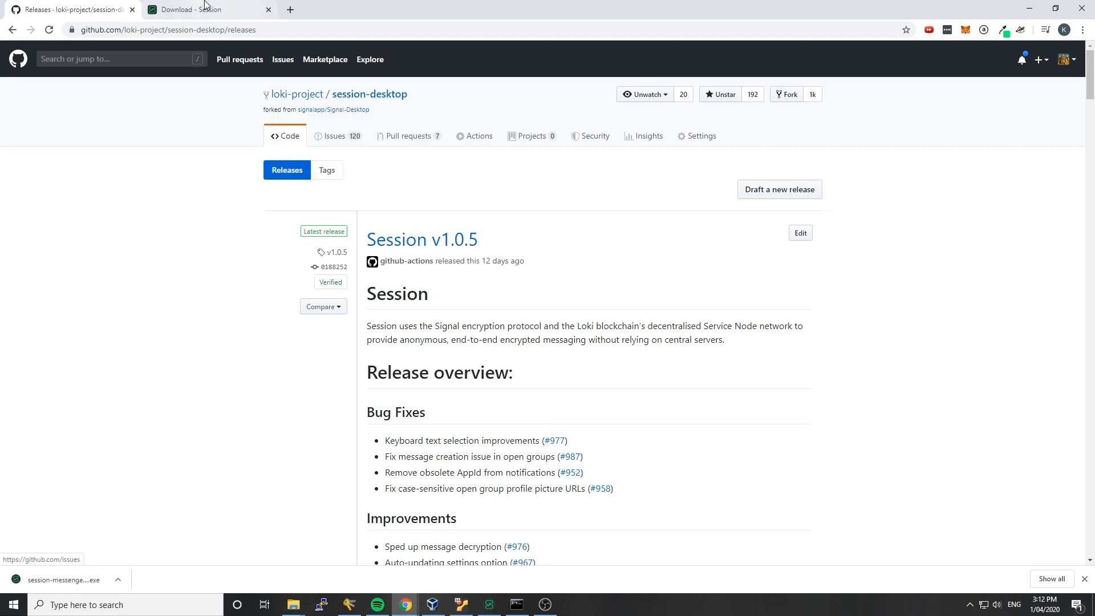
click(203, 9)
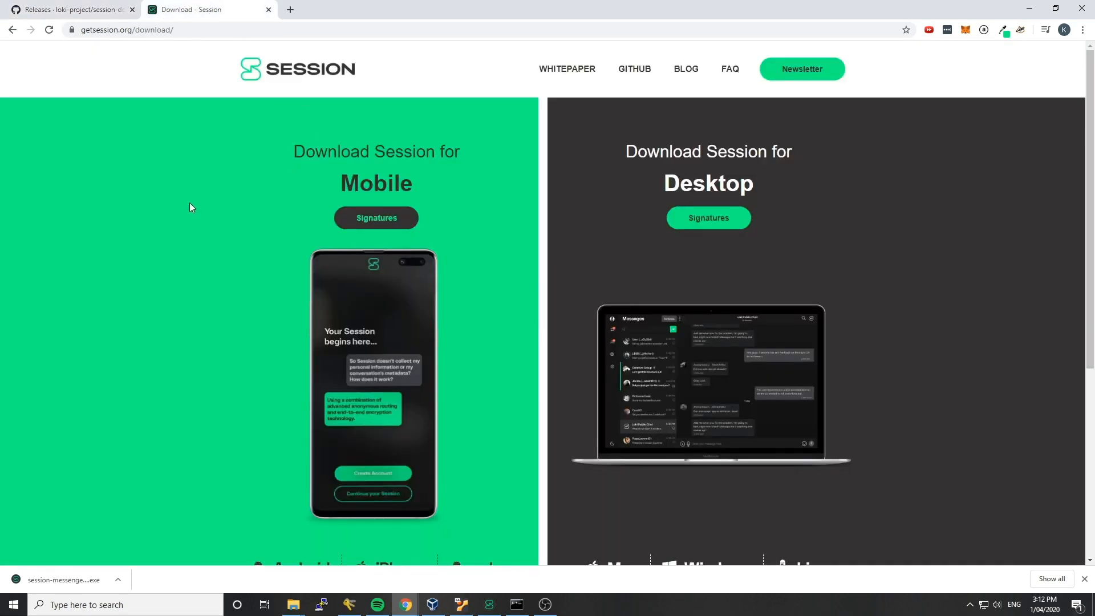
mouse_move(186, 178)
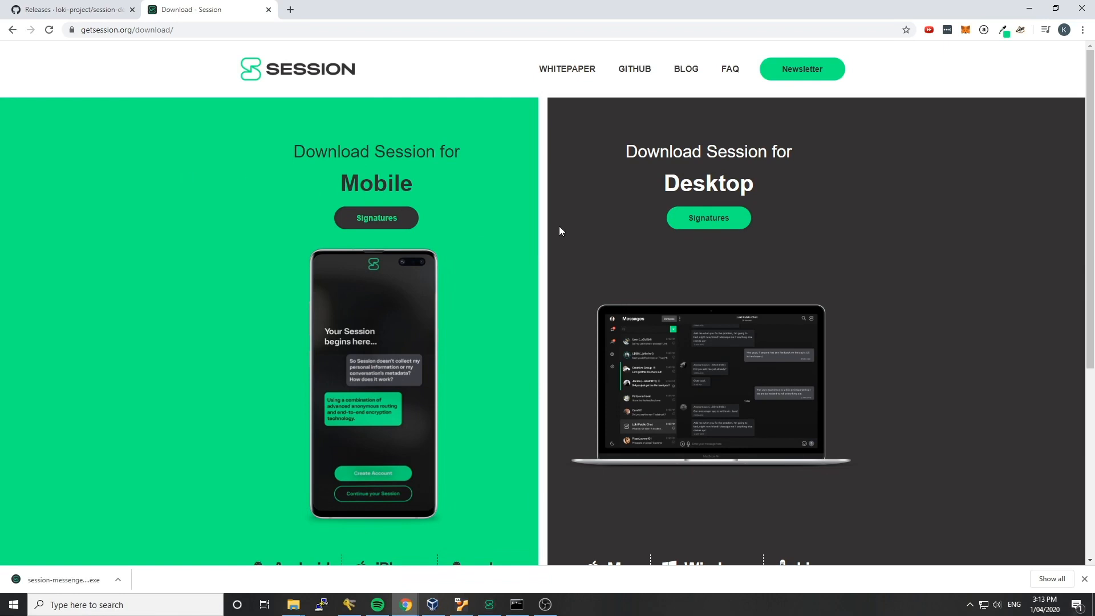
mouse_move(726, 231)
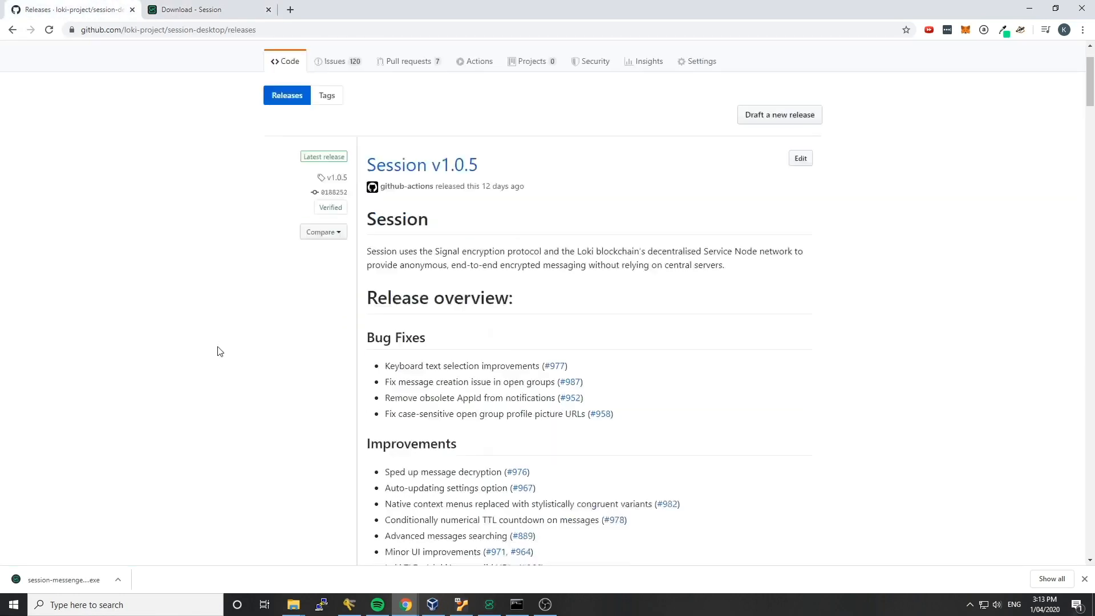
- View the PGP-signed SHA256 hash block in the v1.0.5 release notes, then go back to the Session download page
scroll(down, 3)
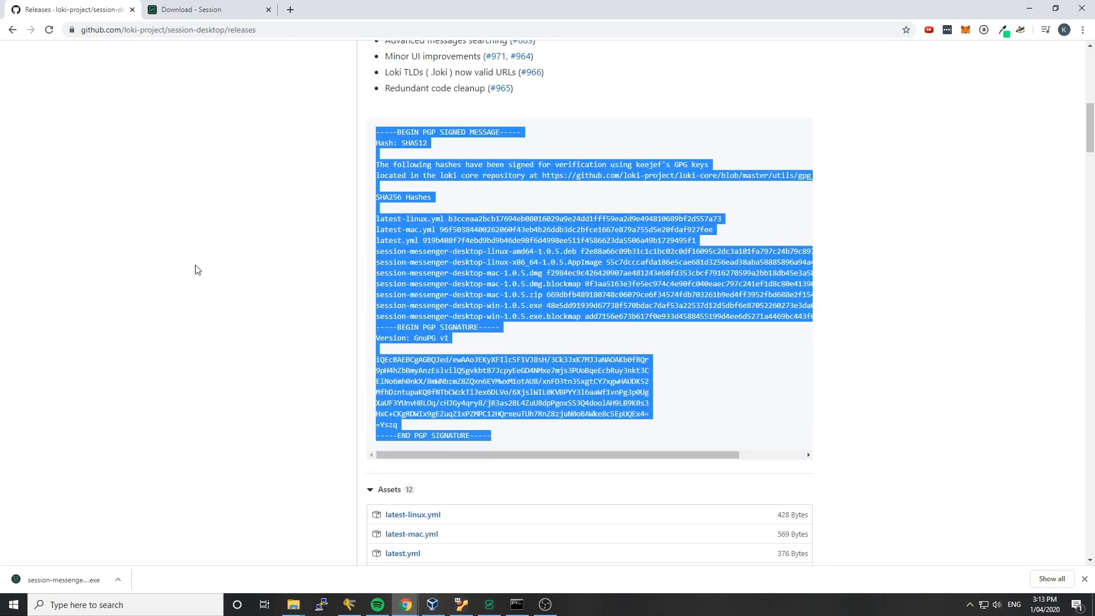
click(179, 230)
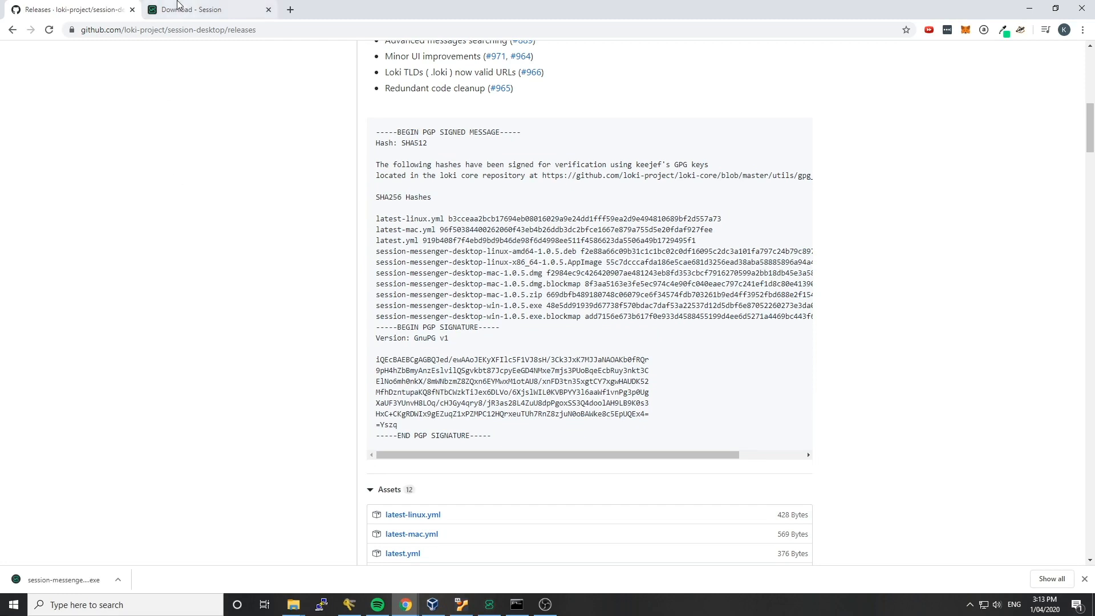
click(205, 9)
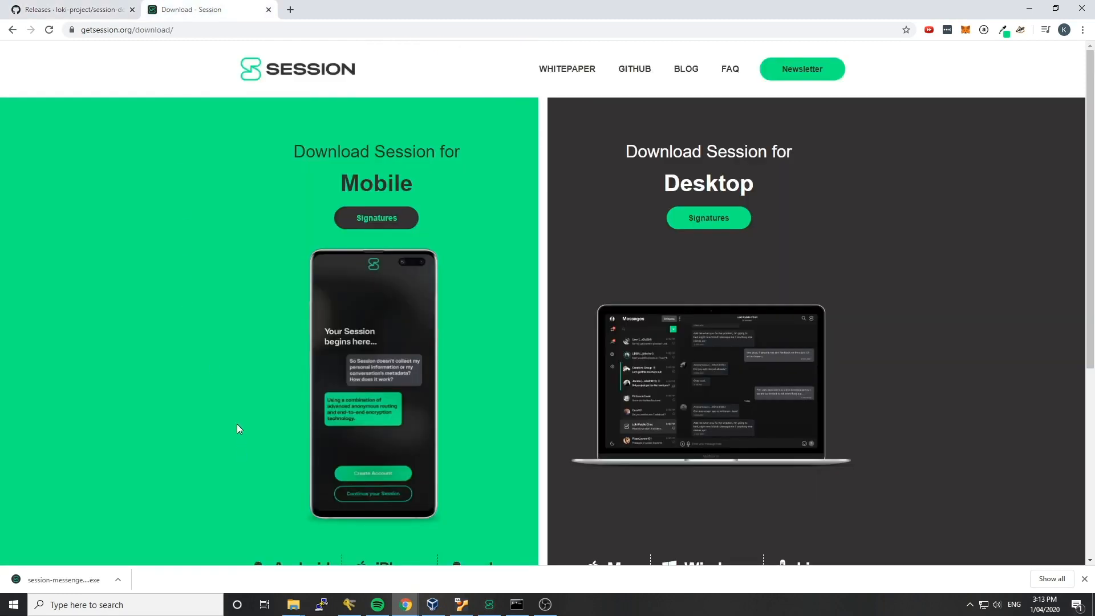
mouse_move(224, 413)
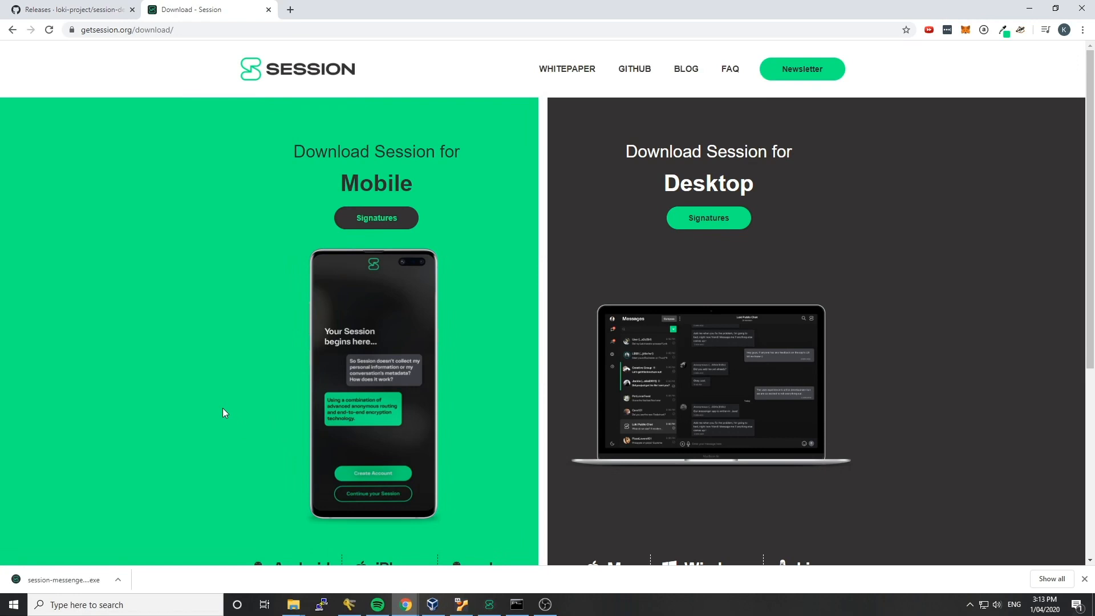
mouse_move(201, 410)
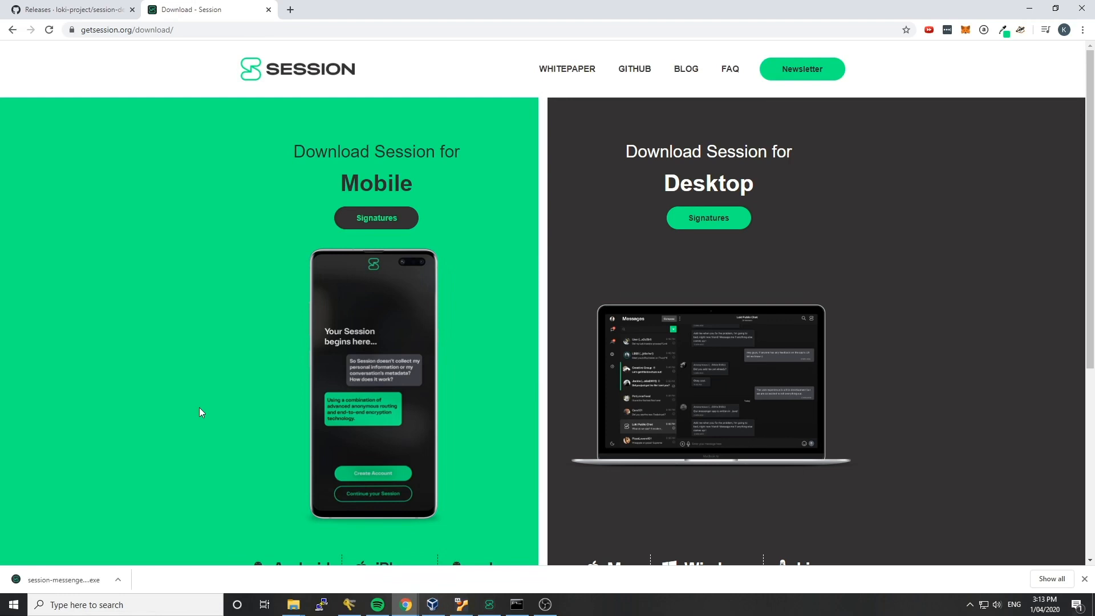
mouse_move(707, 222)
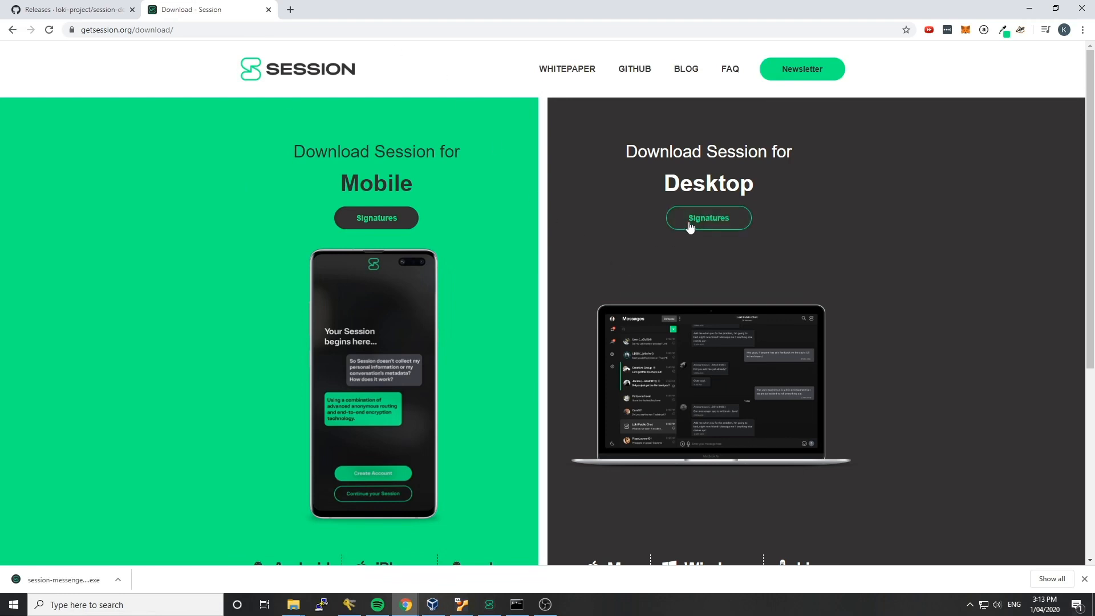
- Show the Desktop signatures dialog with the signed SHA256 hash list on getsession.org
click(707, 216)
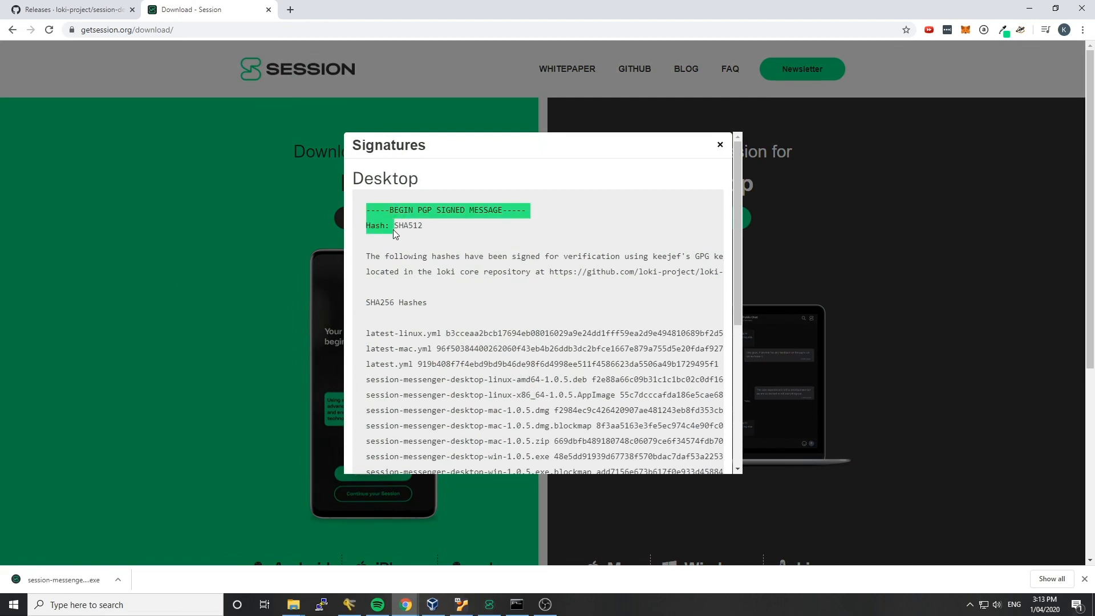
scroll(down, 3)
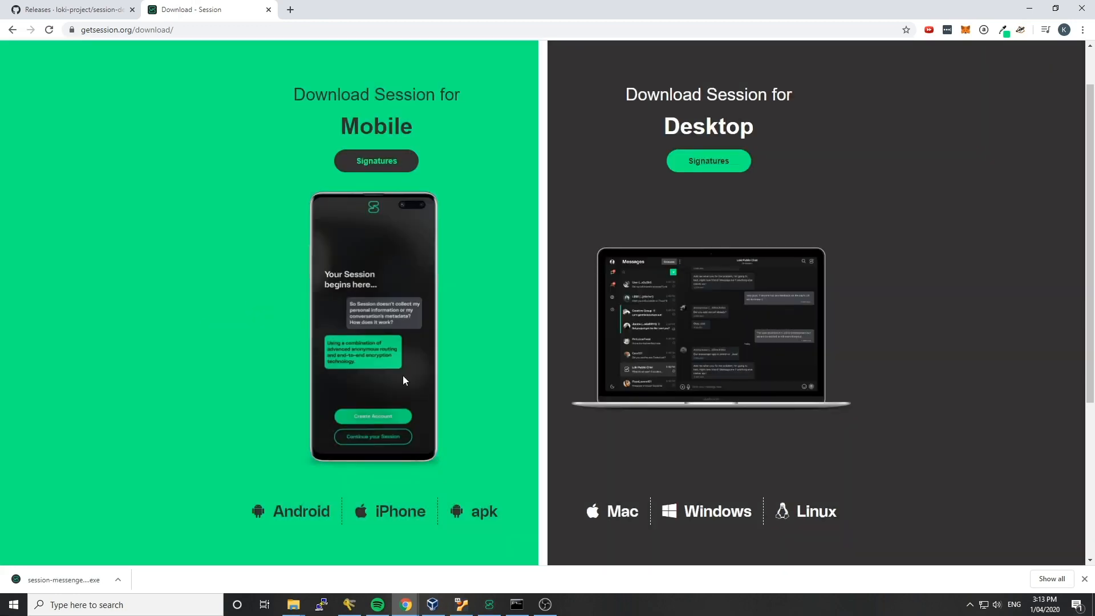
mouse_move(349, 604)
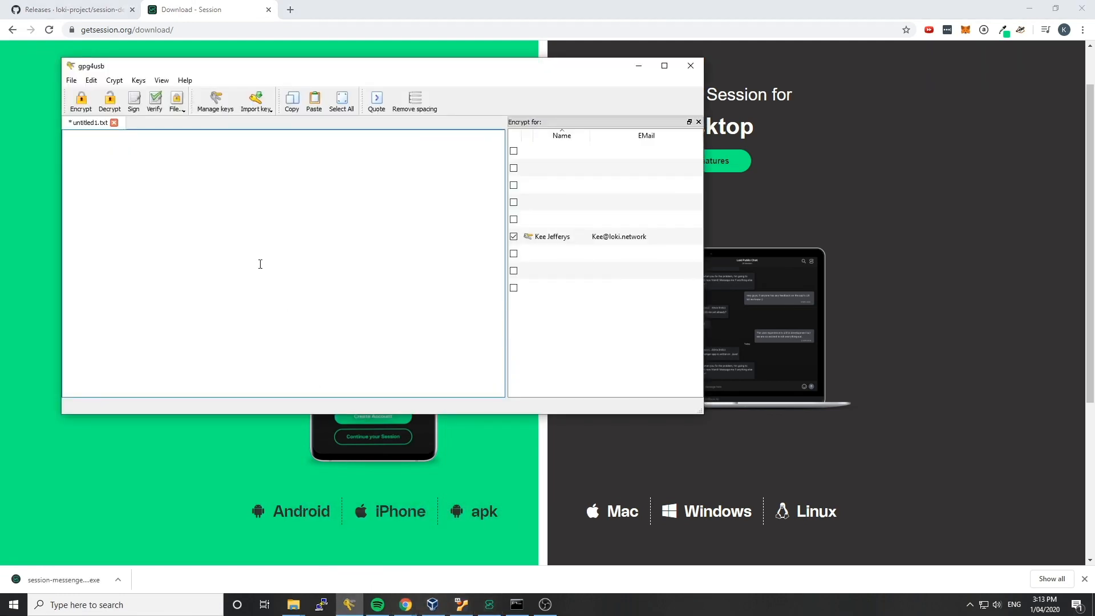
mouse_move(274, 241)
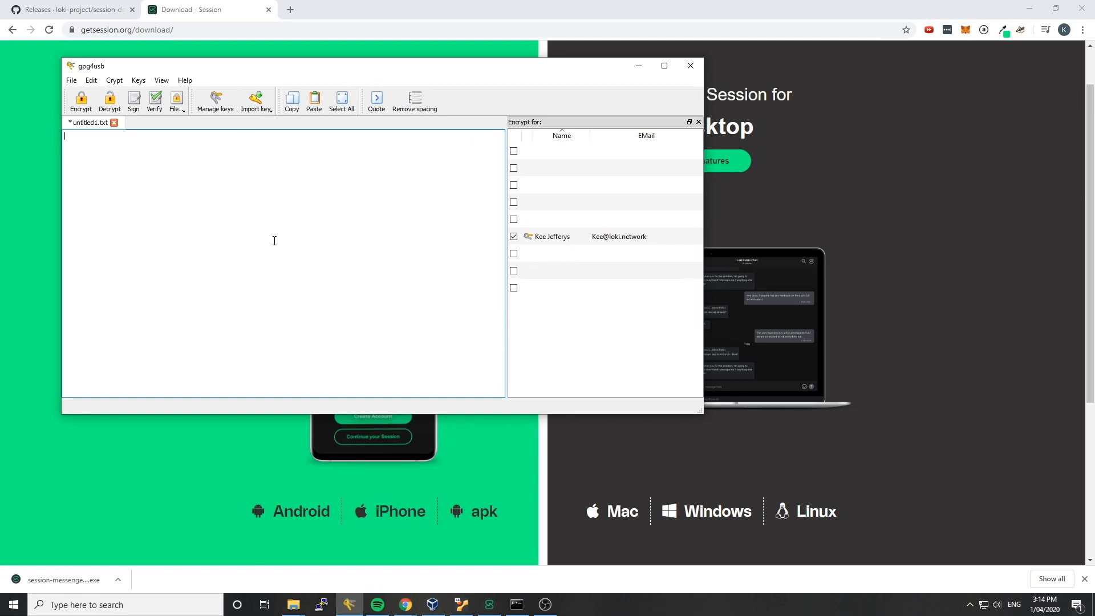
- Paste the copied signed hash message into the empty untitled1.txt document in gpg4usb
right_click(273, 240)
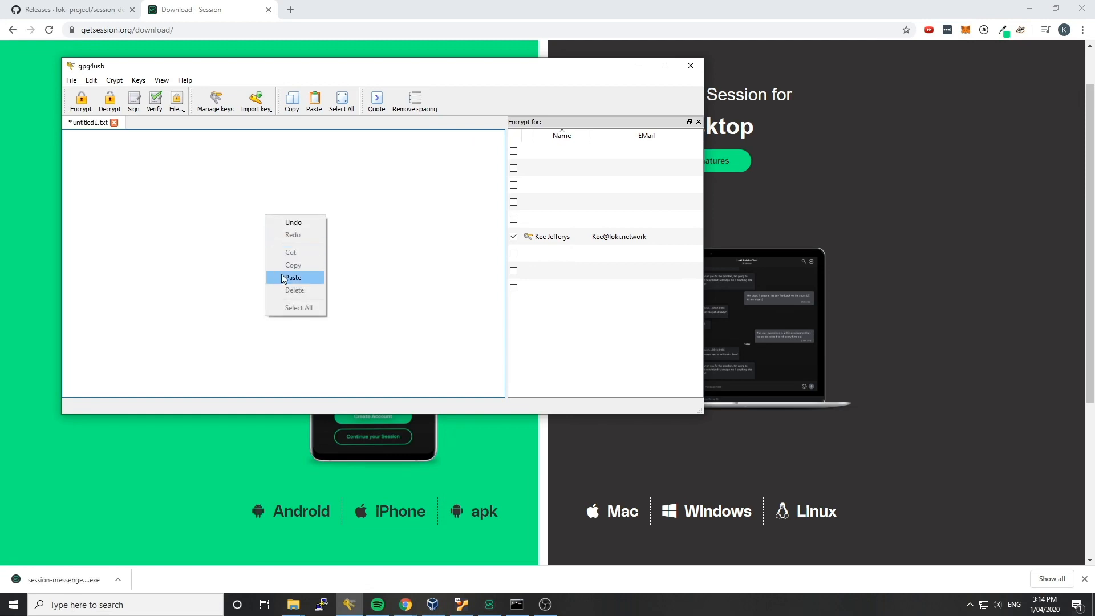
click(293, 277)
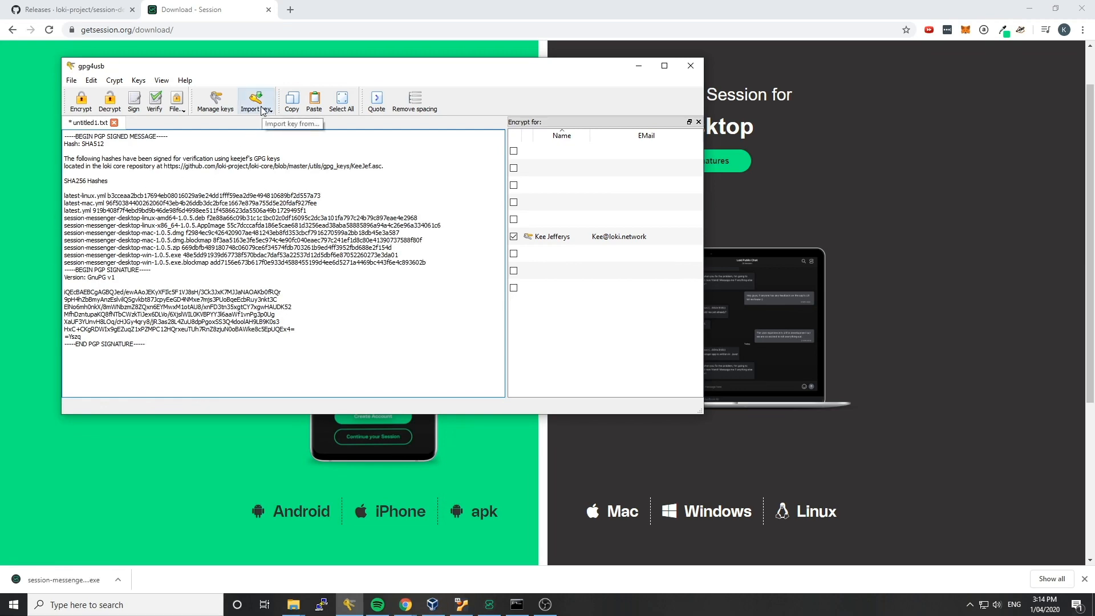
mouse_move(160, 173)
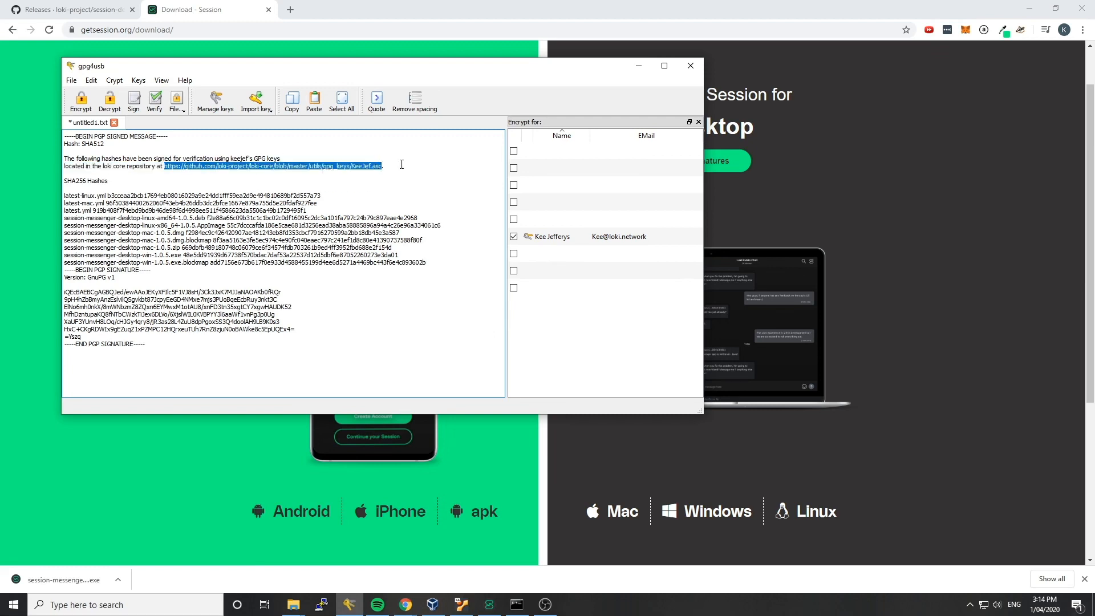
mouse_move(368, 161)
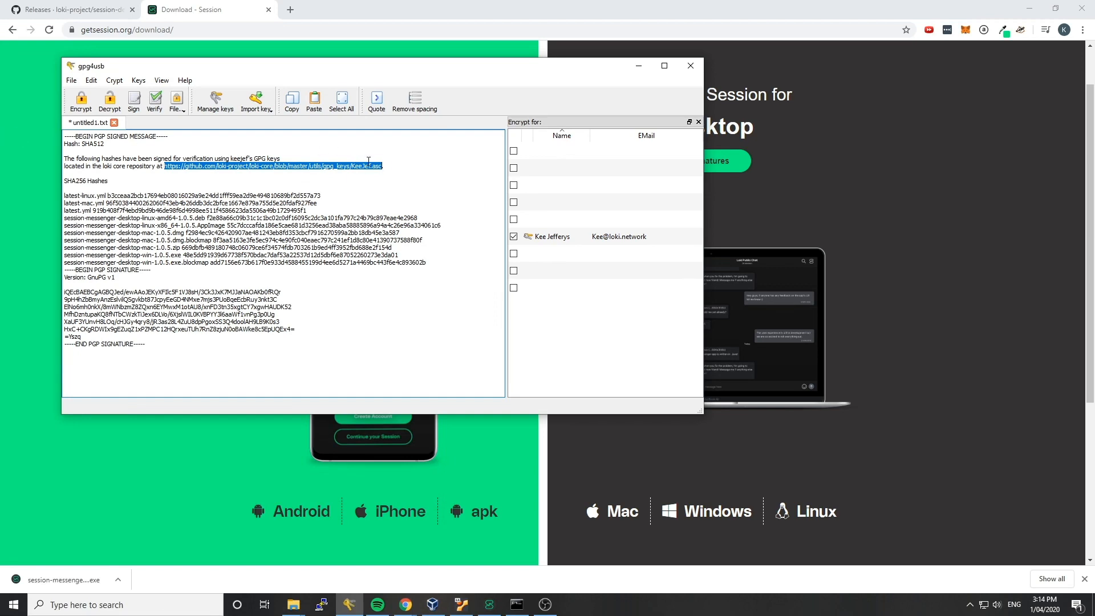
mouse_move(284, 27)
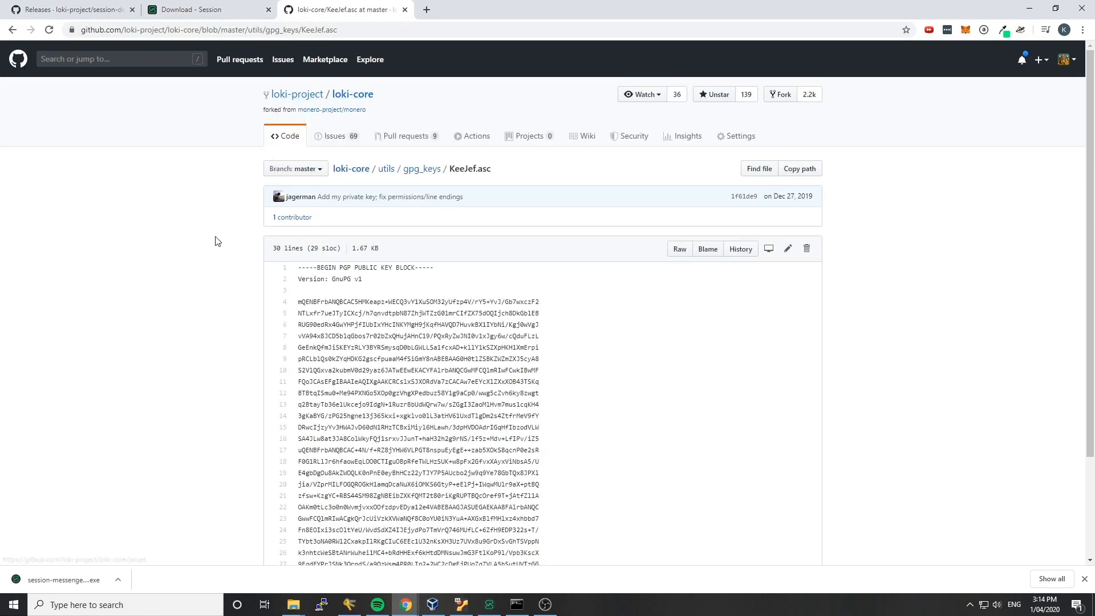
mouse_move(421, 169)
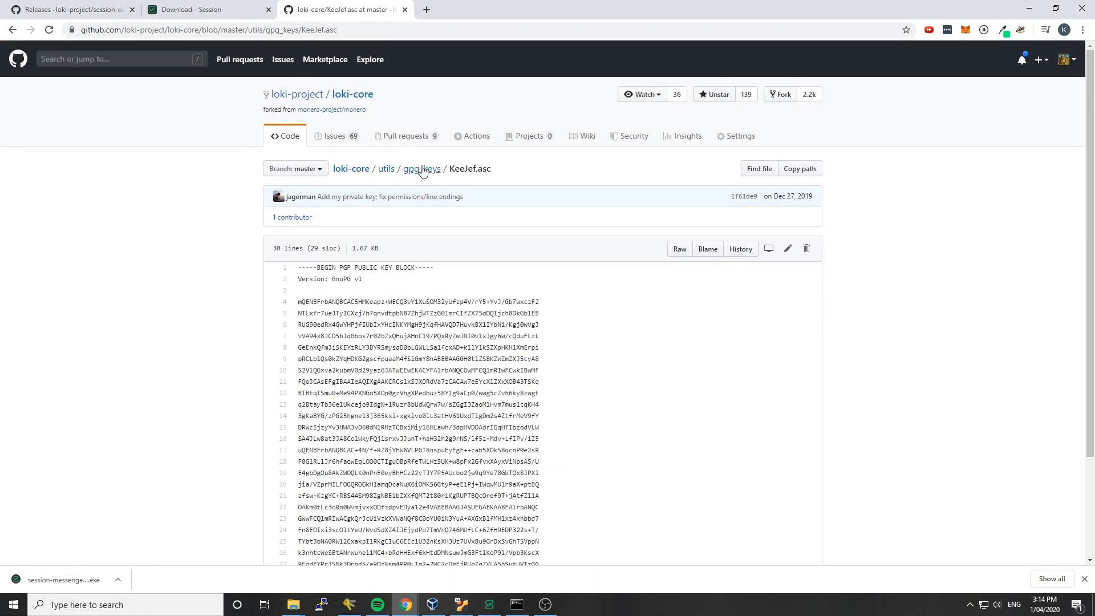
- Select and copy the full PGP public key block from KeeJef.asc in the gpg_keys folder
click(421, 168)
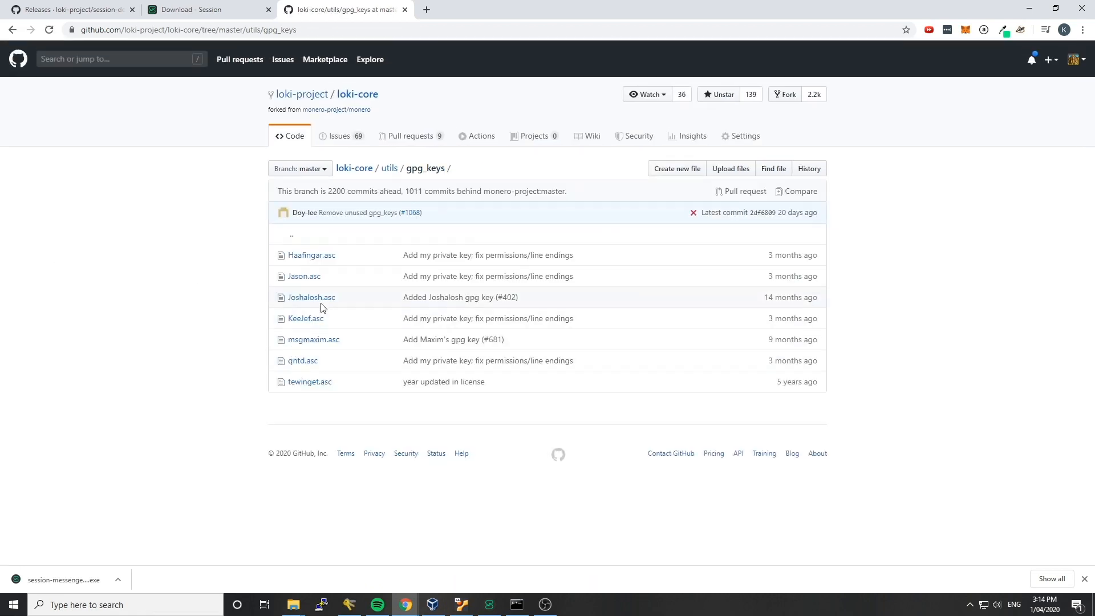
mouse_move(311, 255)
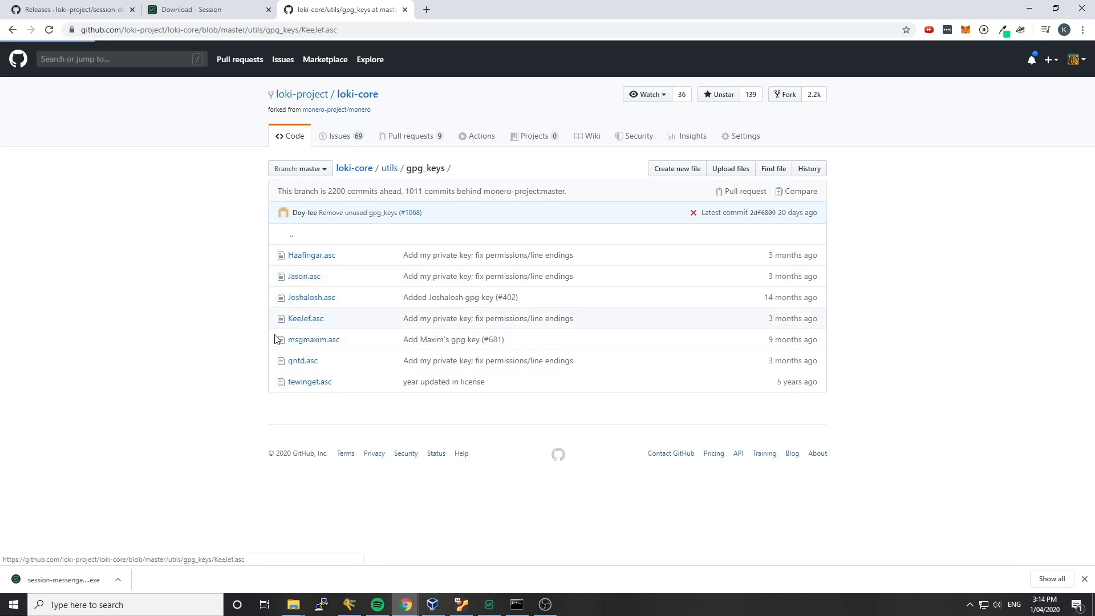
click(306, 318)
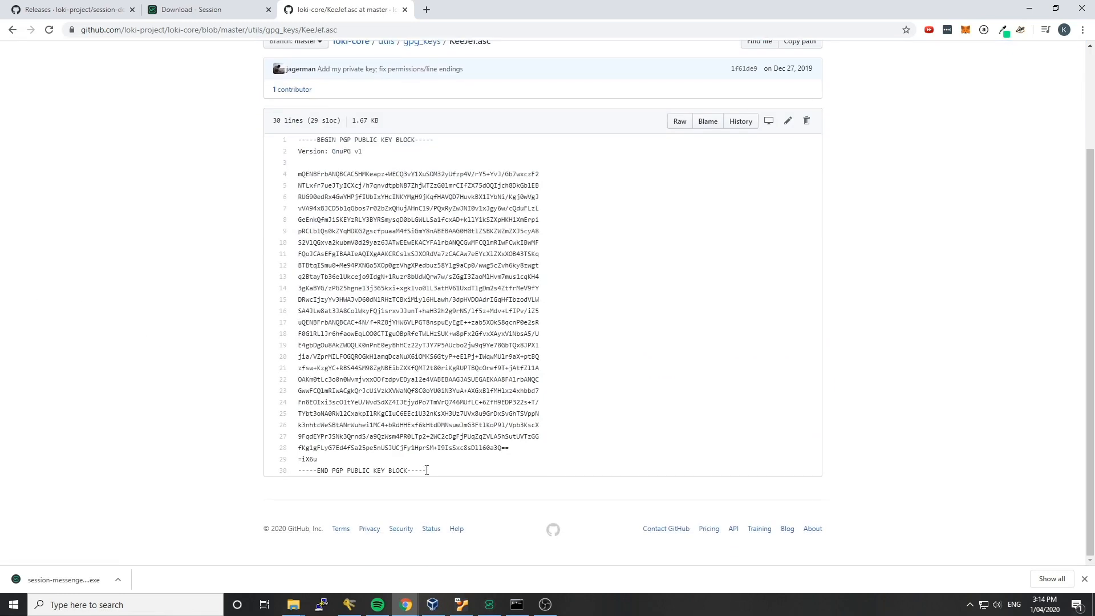
key(ctrl+a)
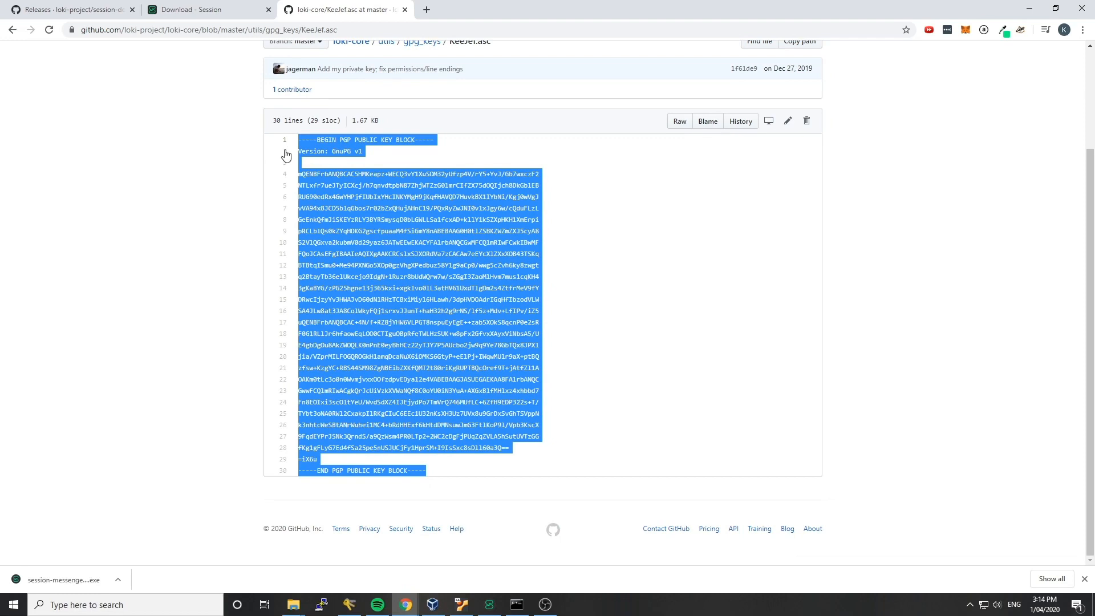
click(370, 582)
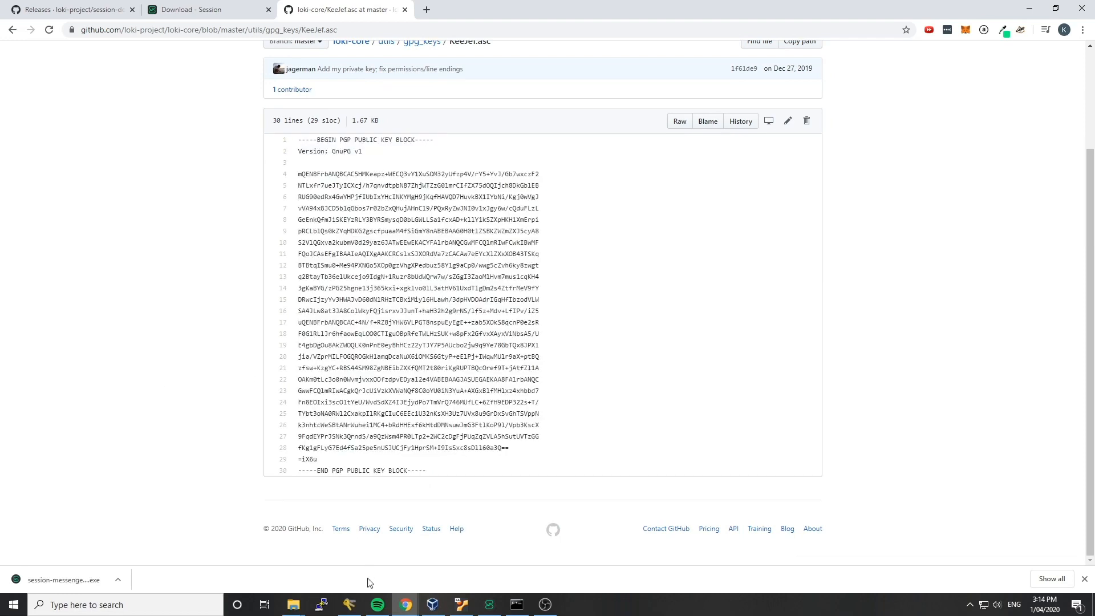
- Import Kee Jefferys' public key from the clipboard into gpg4usb, acknowledging it is already present and unchanged
click(321, 604)
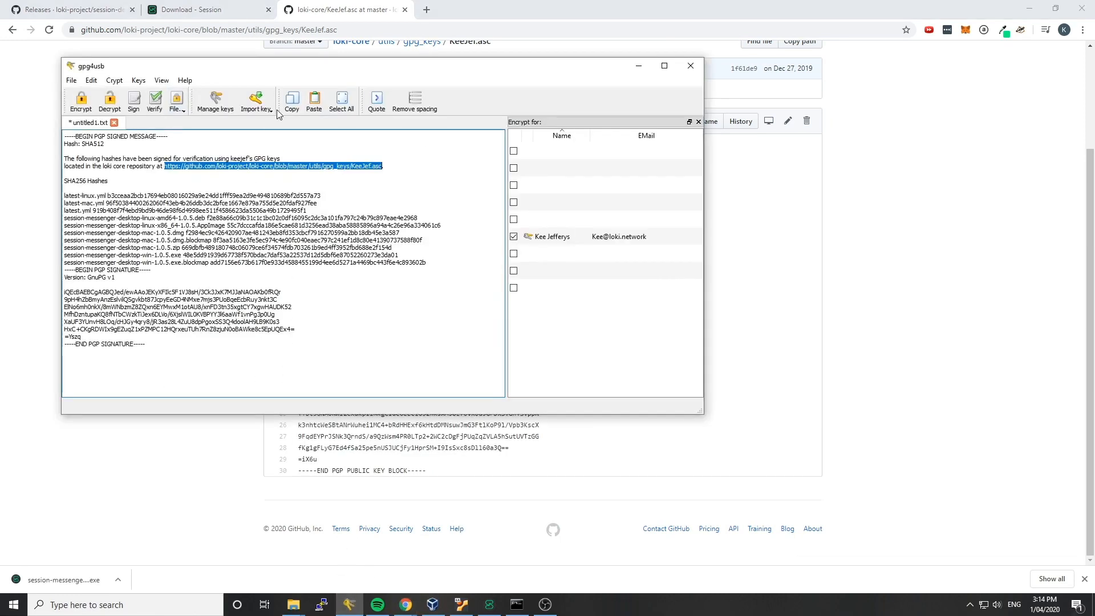
click(256, 100)
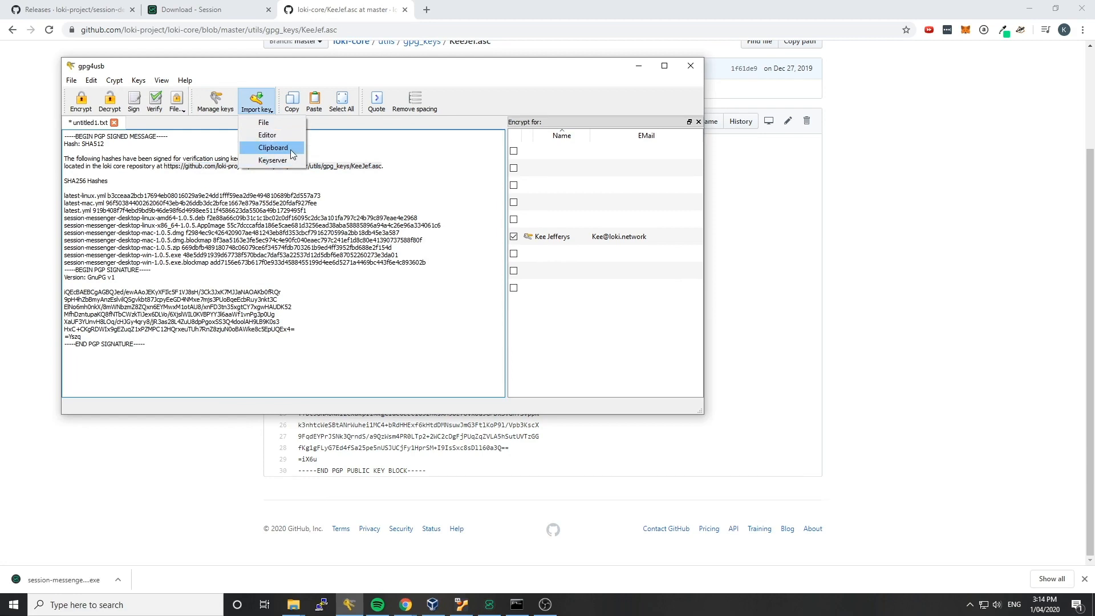
click(272, 147)
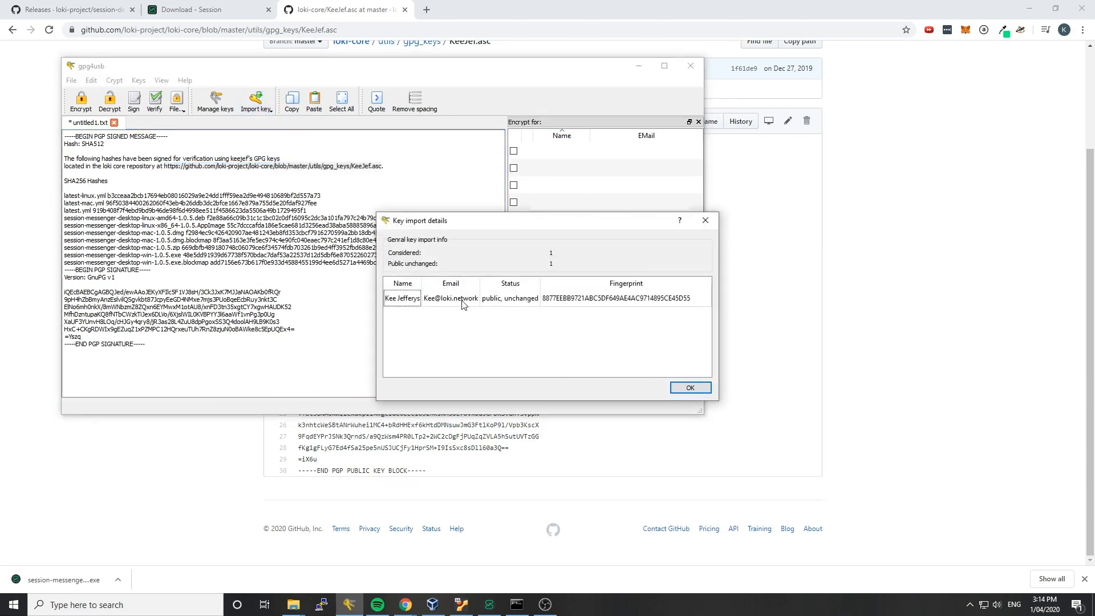
mouse_move(665, 393)
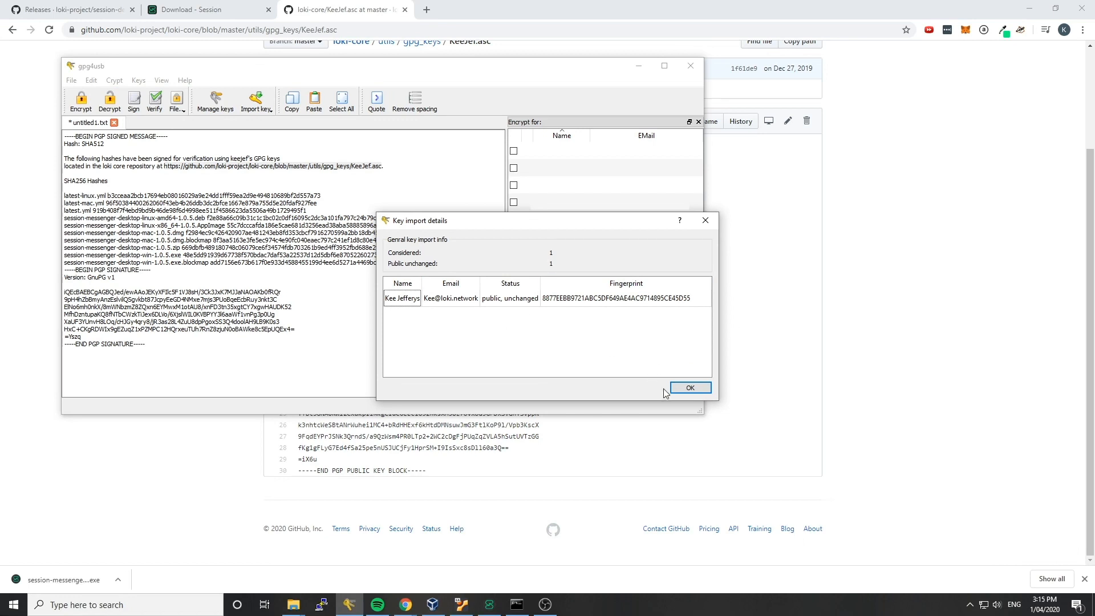
click(689, 388)
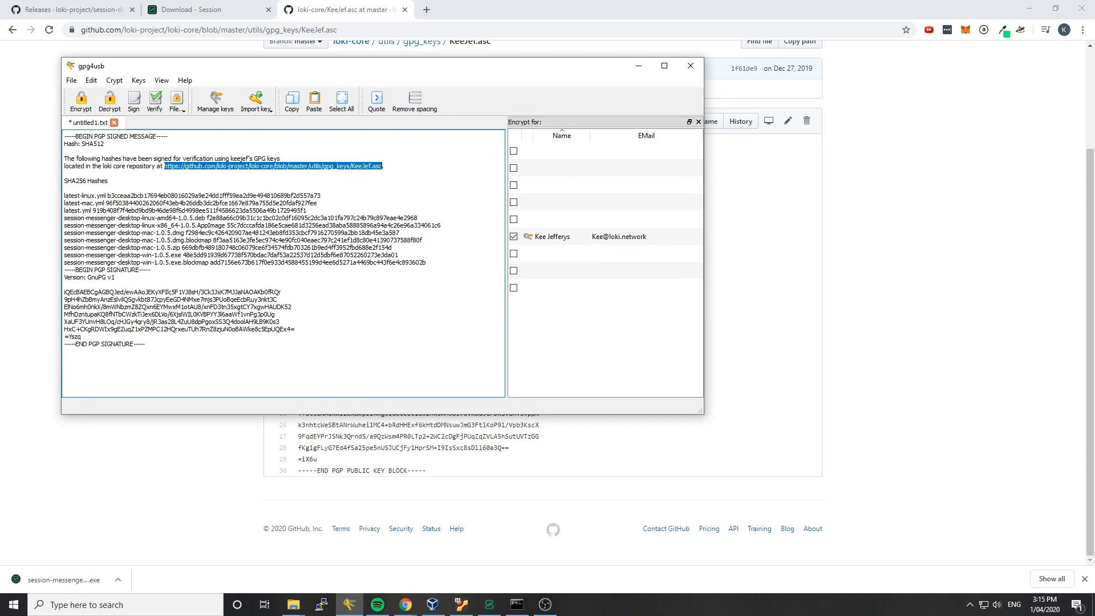
mouse_move(545, 321)
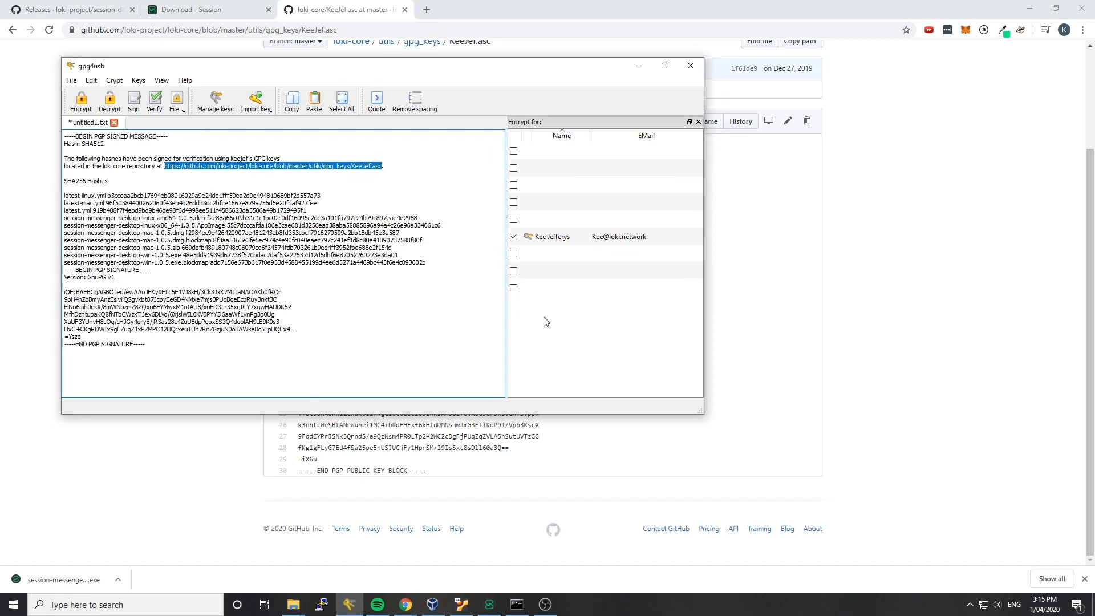
click(513, 288)
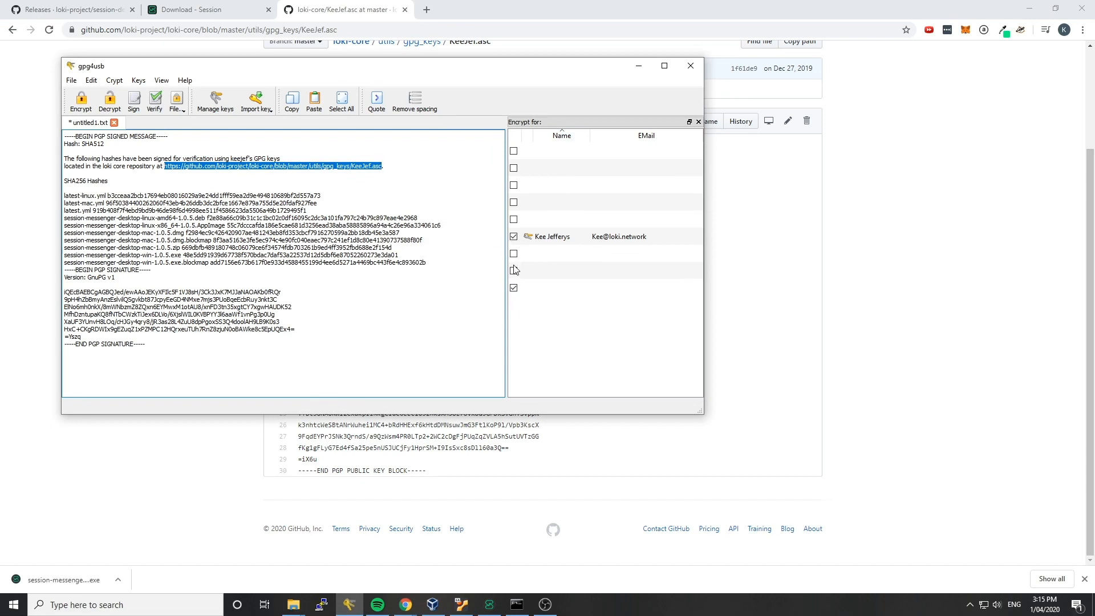
click(513, 287)
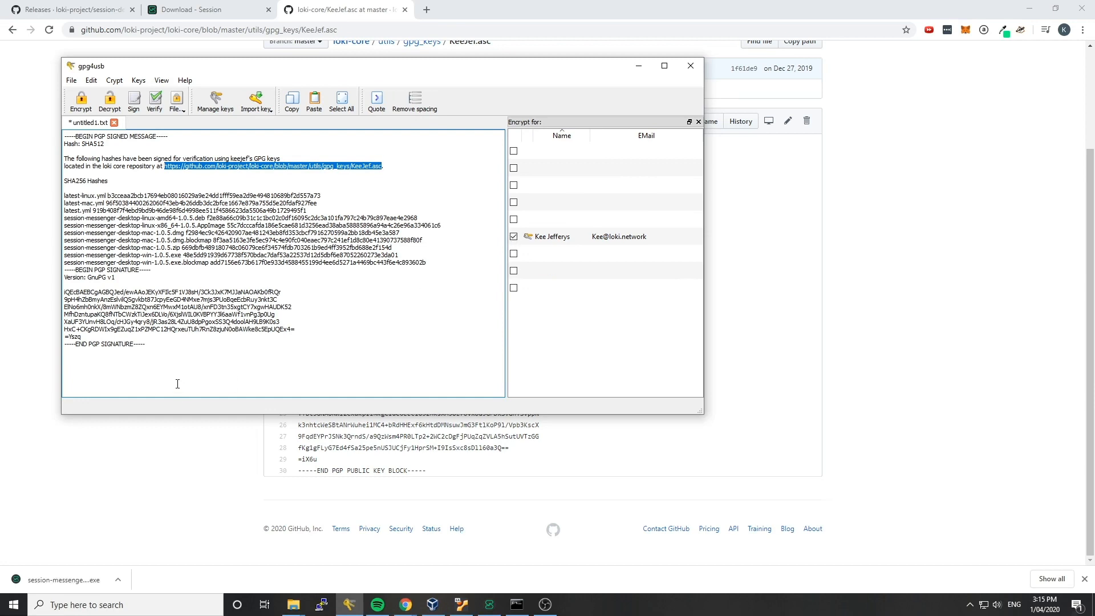
click(234, 191)
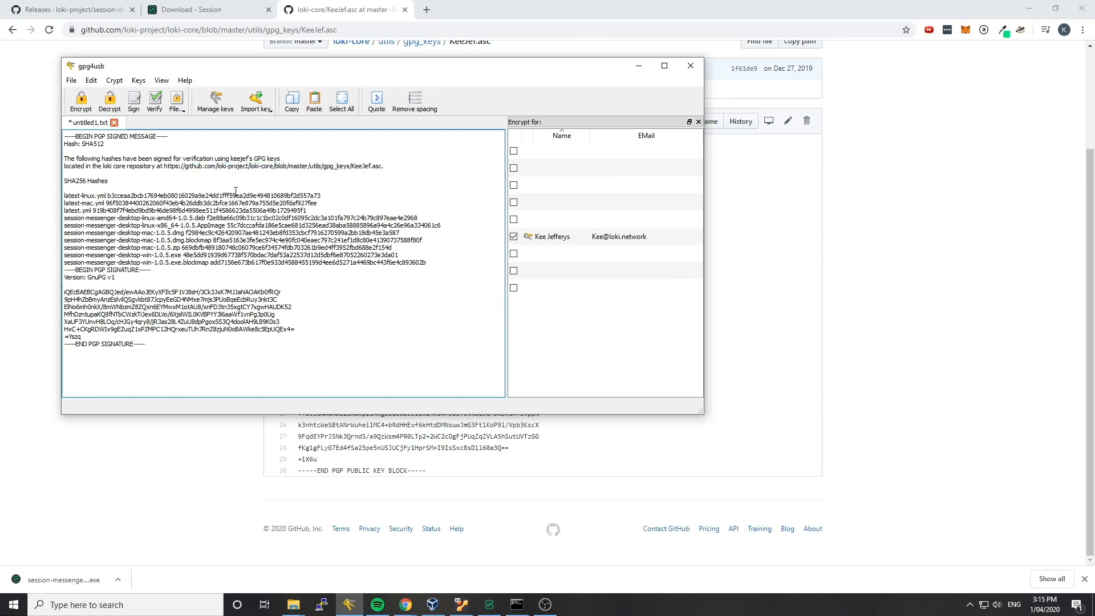
mouse_move(542, 353)
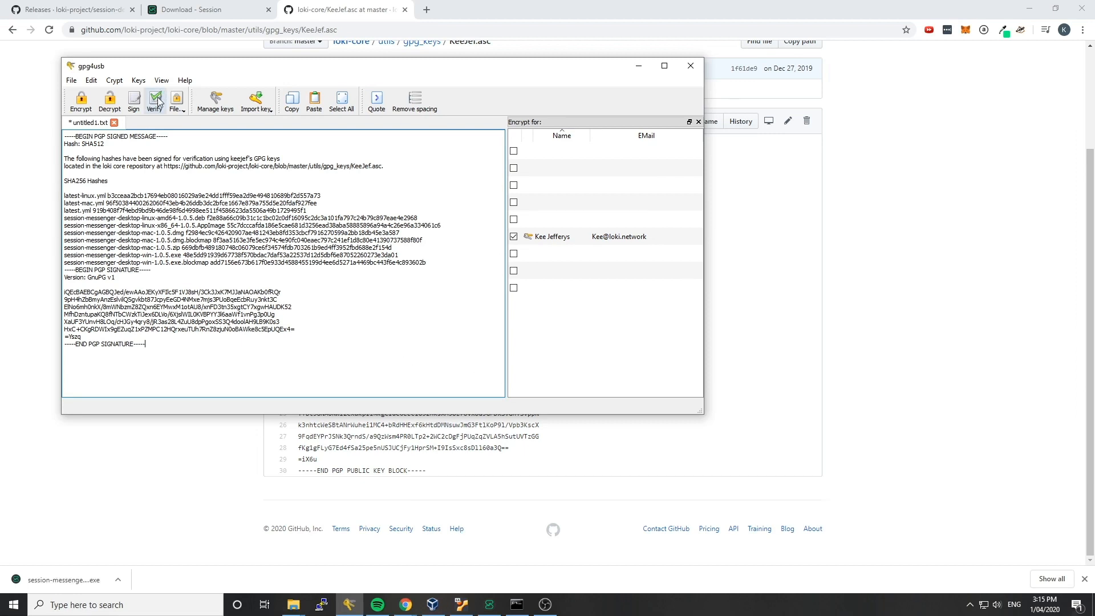
click(154, 101)
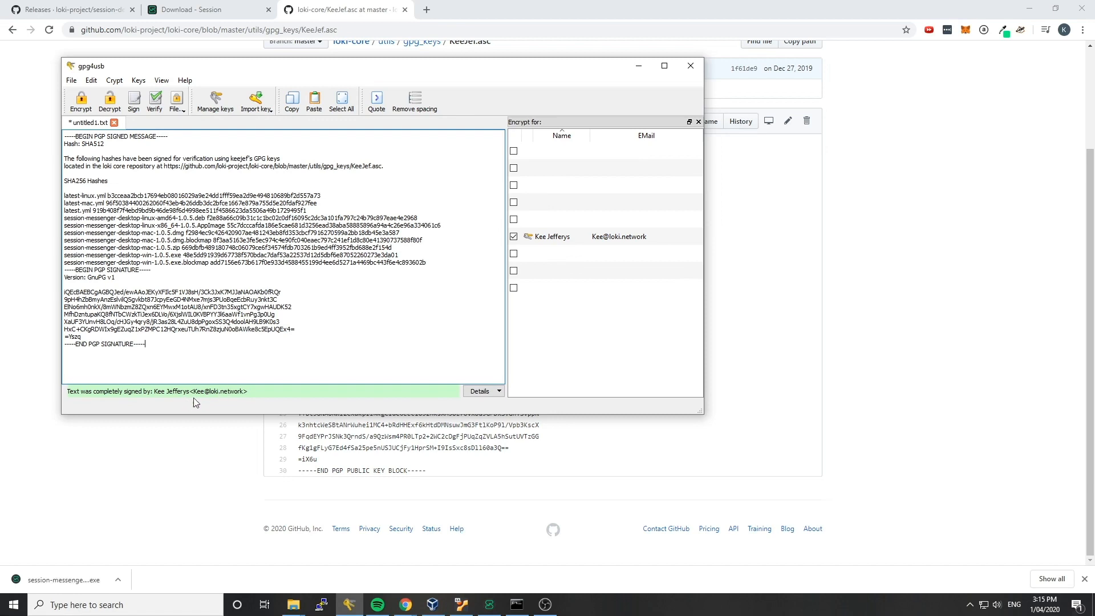
mouse_move(554, 234)
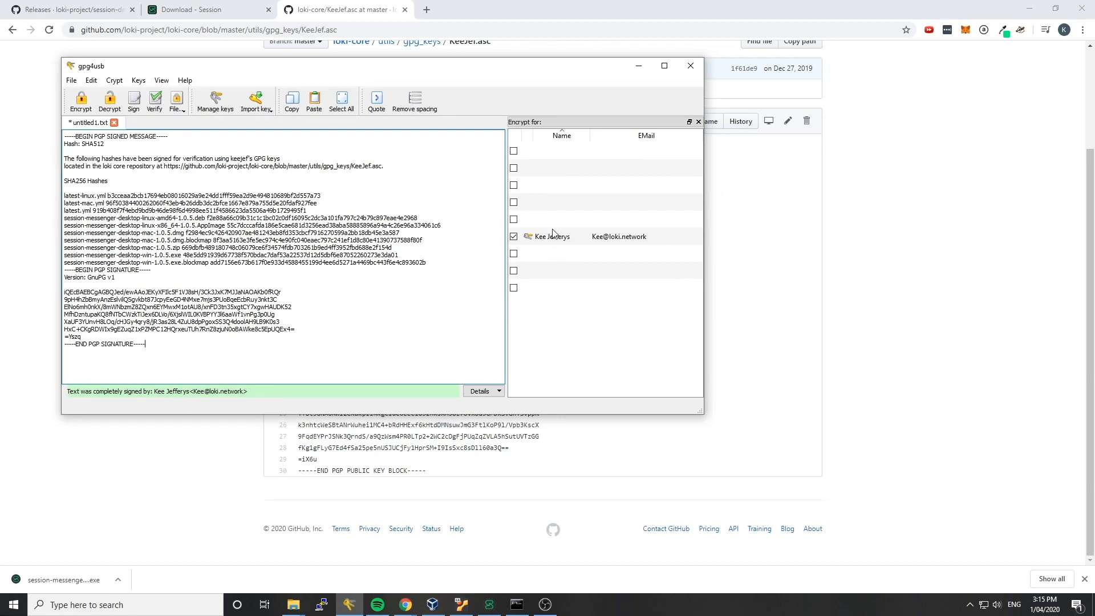
click(513, 237)
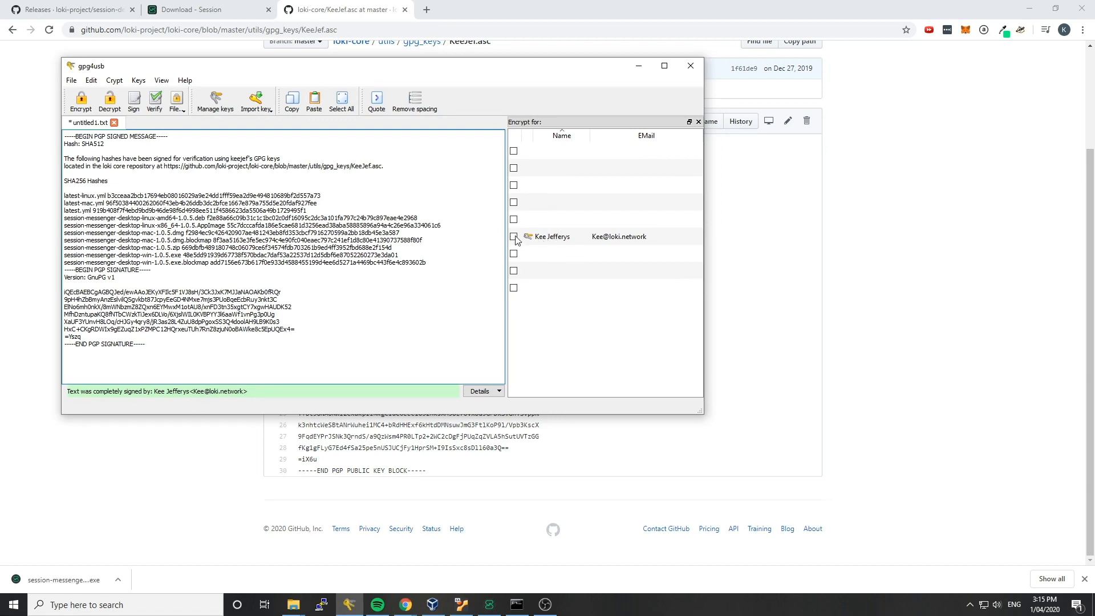
click(513, 253)
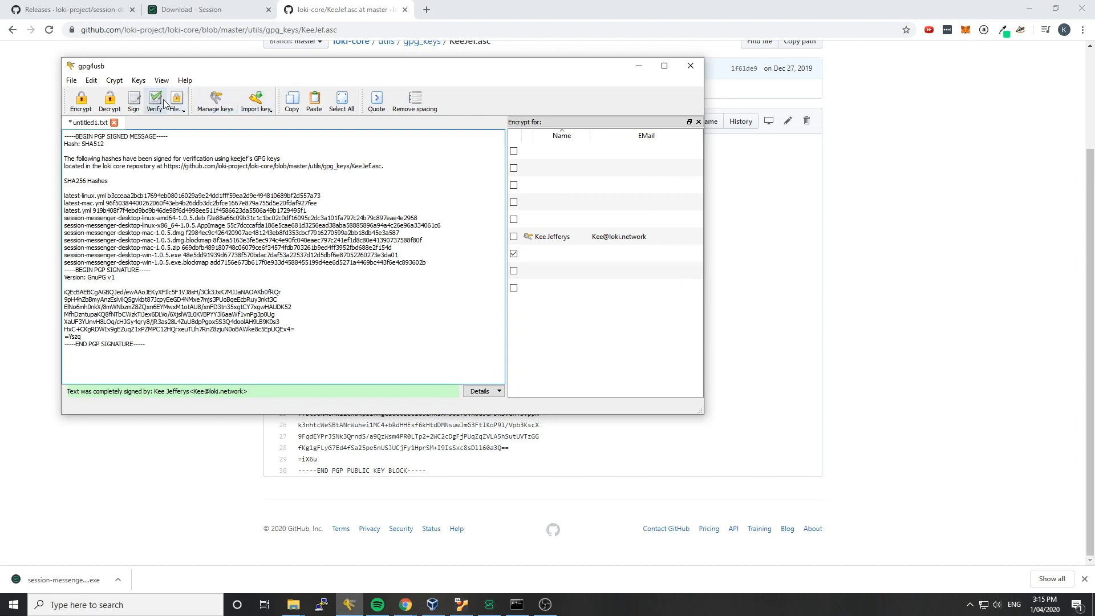
mouse_move(360, 340)
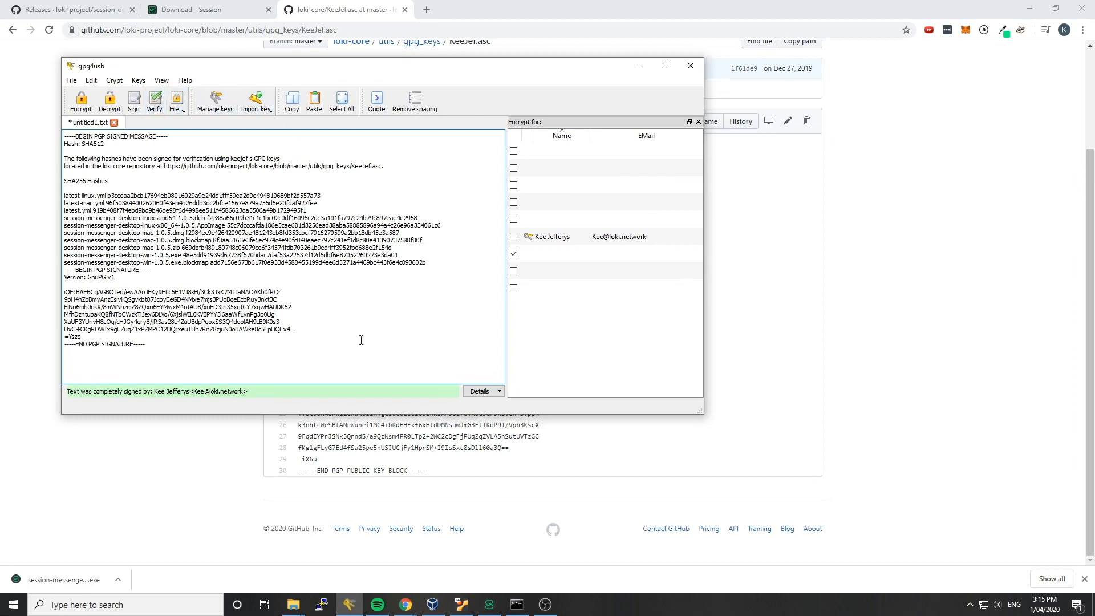
mouse_move(185, 391)
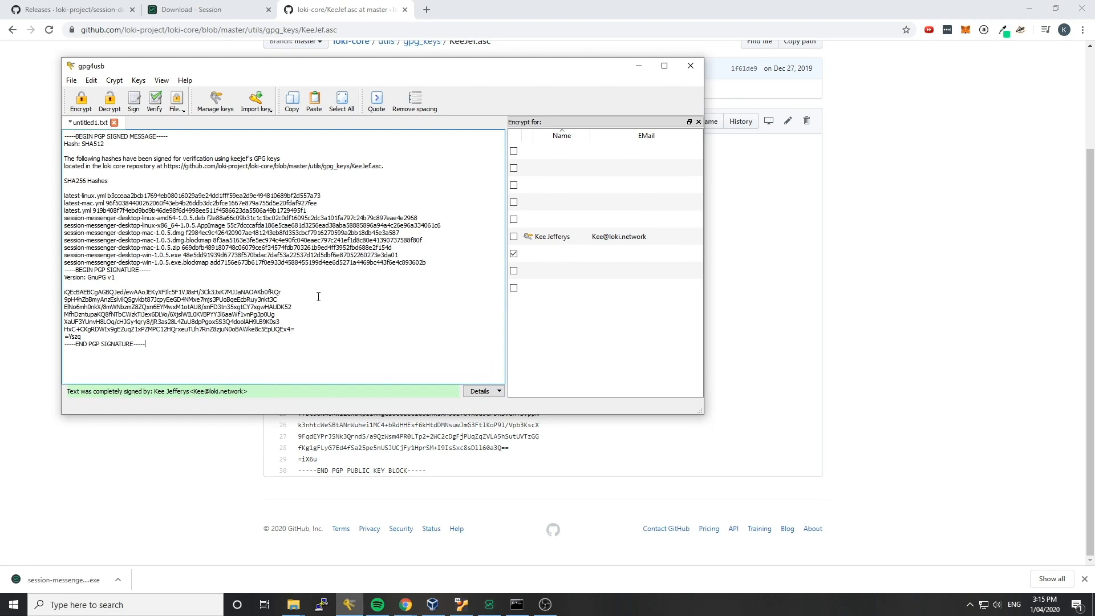
mouse_move(523, 249)
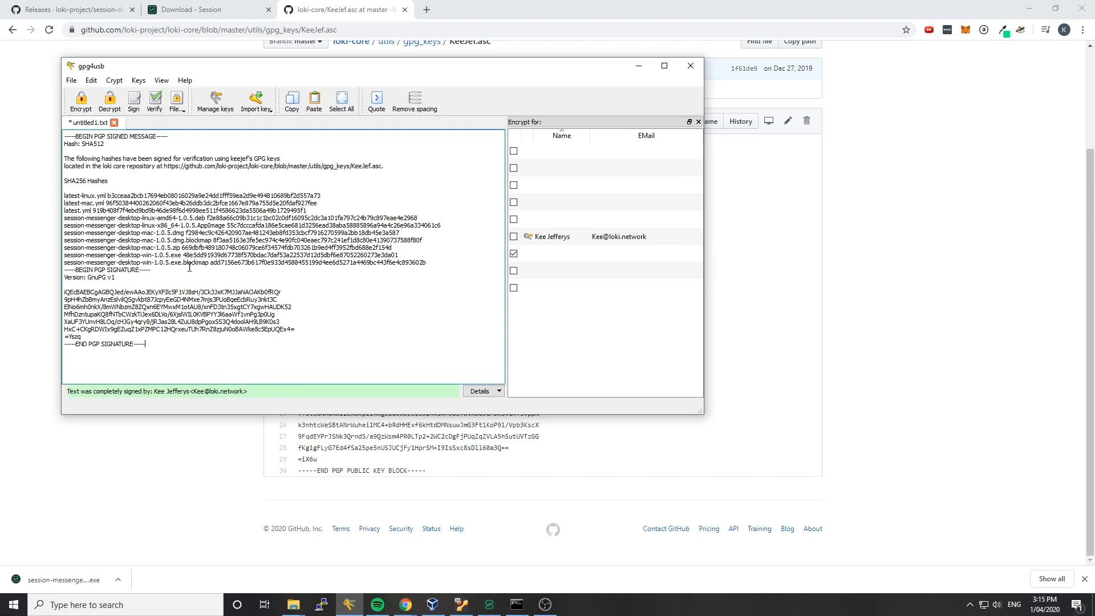
mouse_move(181, 437)
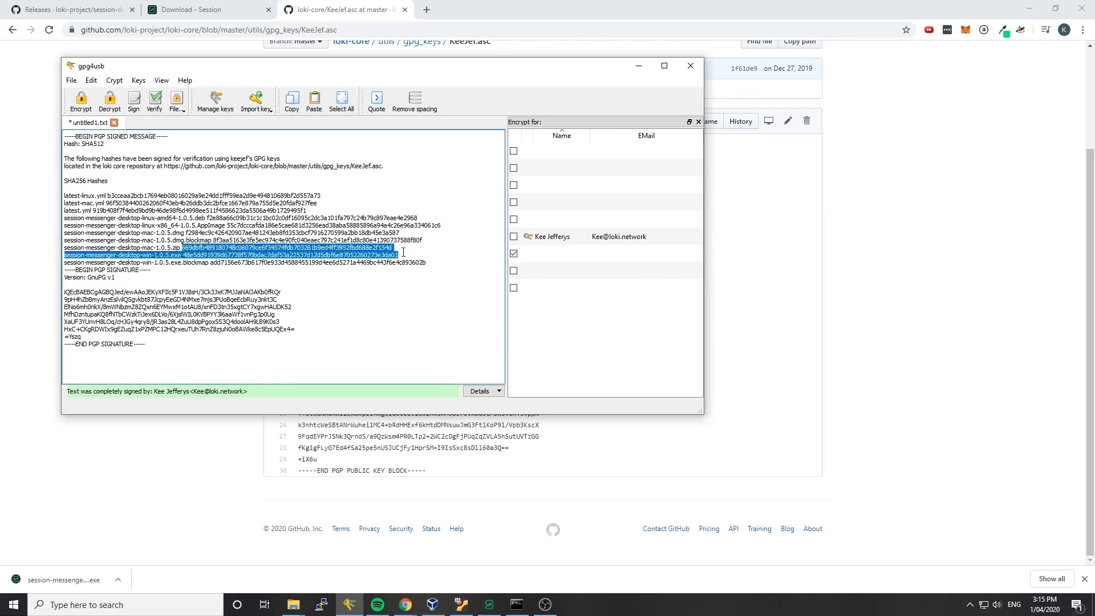
- Return to the getsession.org download page showing the Desktop downloads and signatures
click(202, 9)
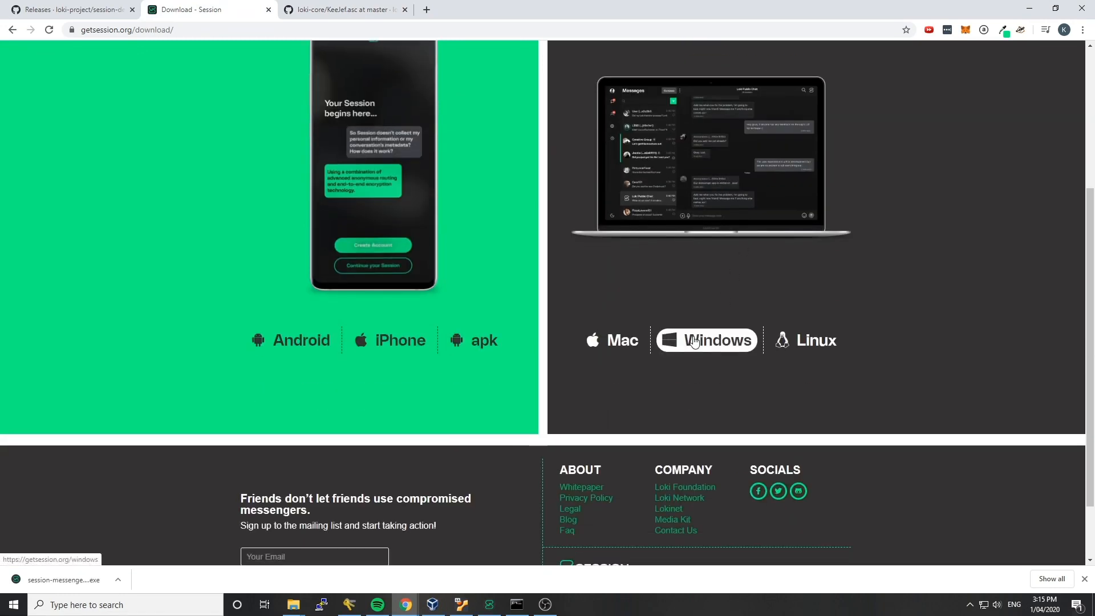
scroll(up, 3)
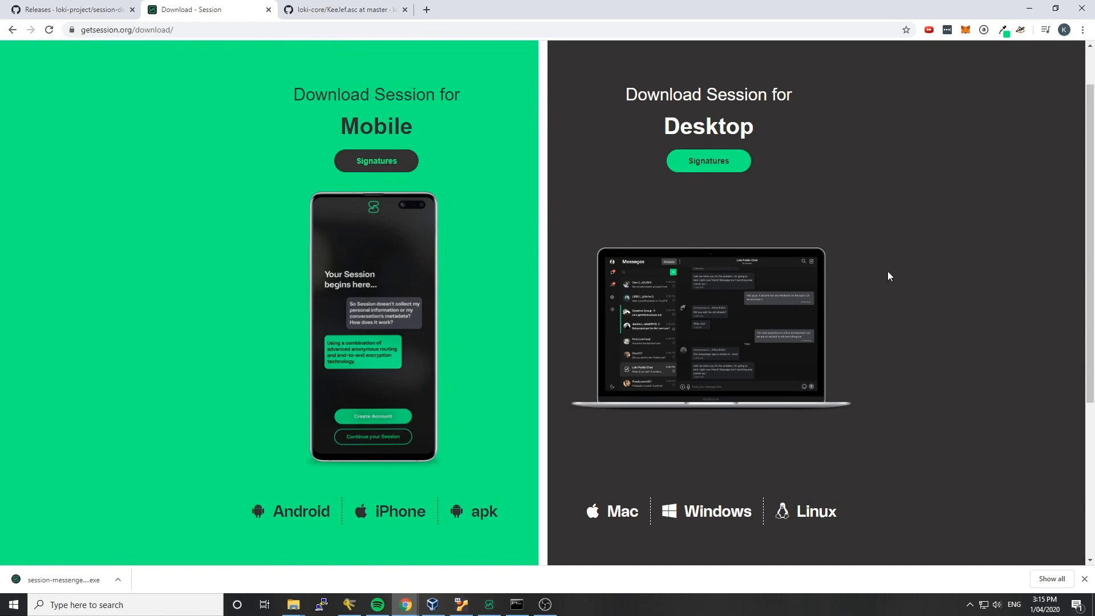
mouse_move(976, 6)
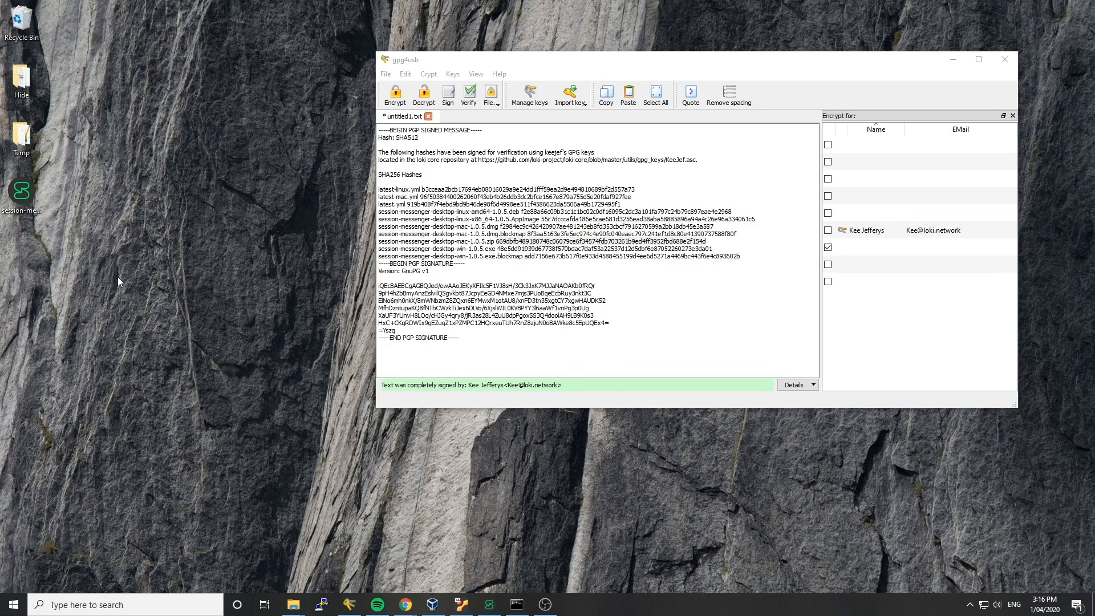
- Start a Windows PowerShell window in the Desktop folder and enlarge it
right_click(118, 281)
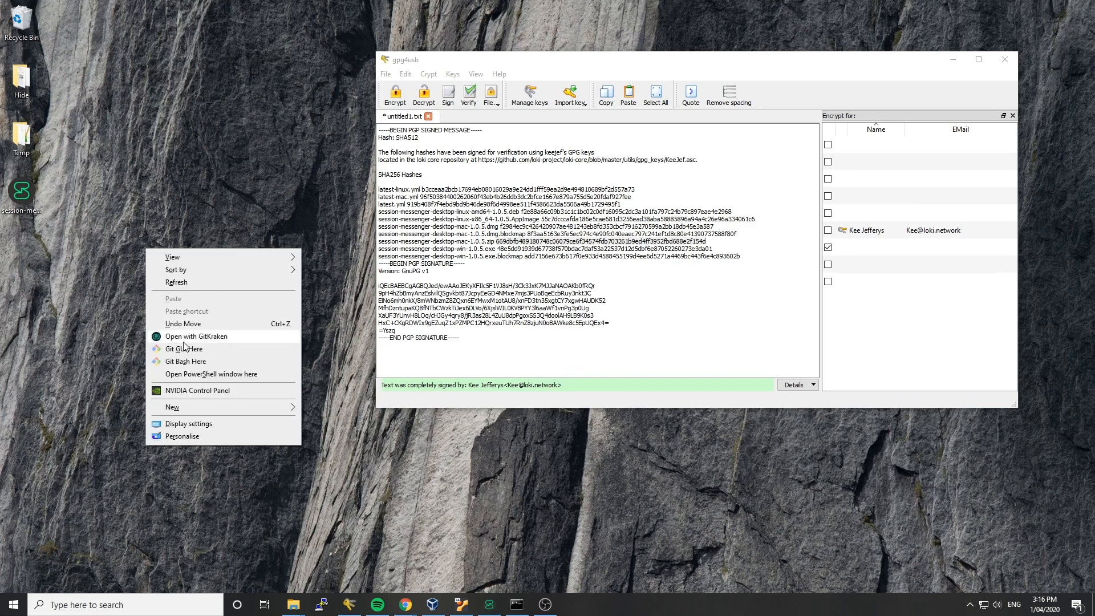
click(210, 374)
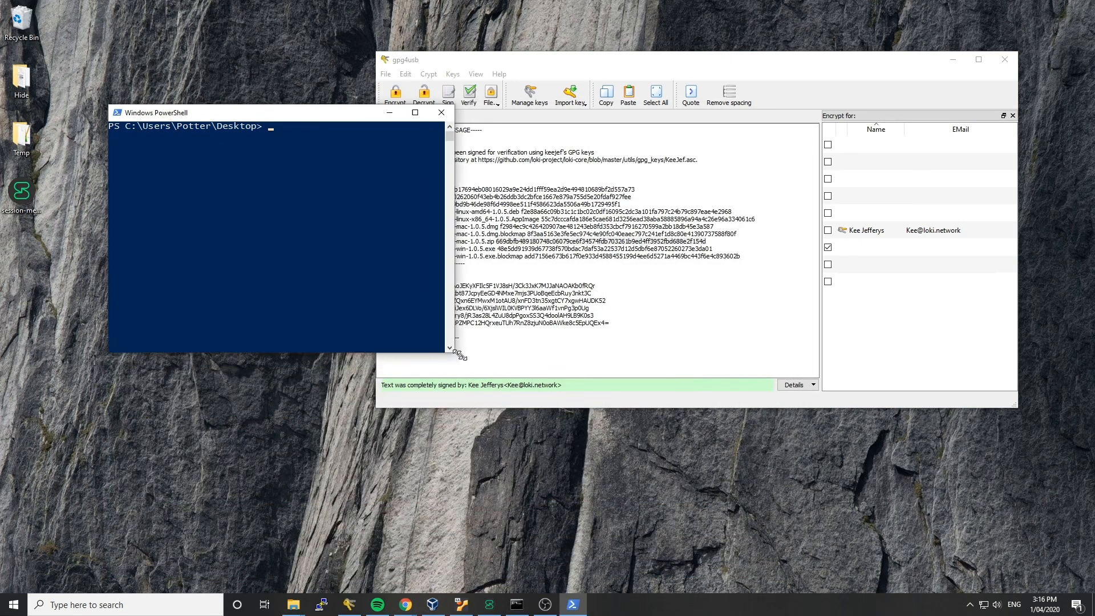
drag(155, 112, 136, 60)
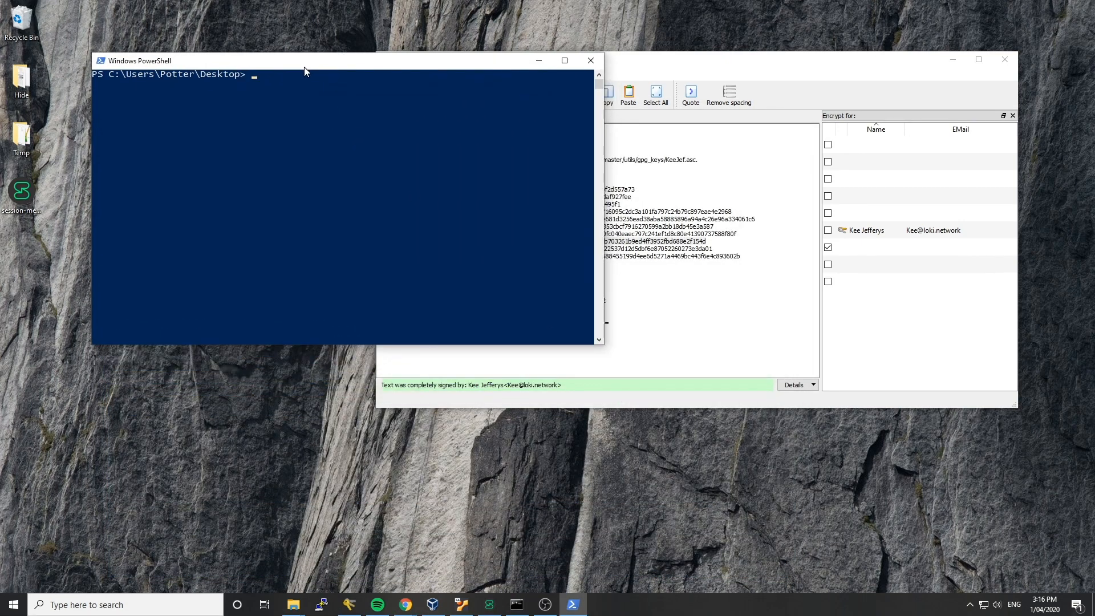
mouse_move(336, 189)
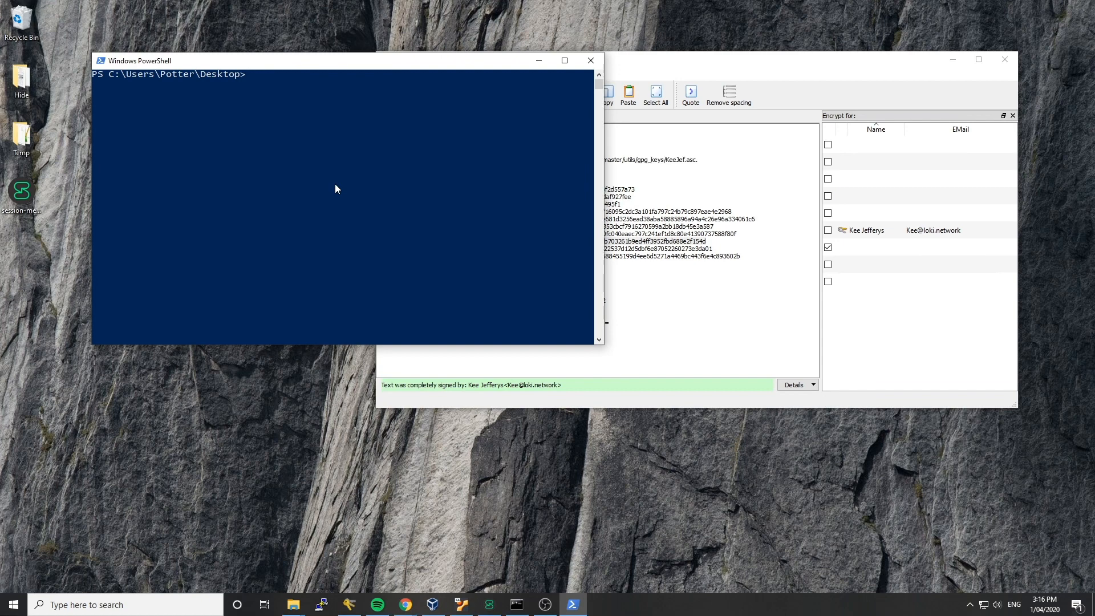
- Enter 'certUtil -hashfile' at the PowerShell prompt
text(c)
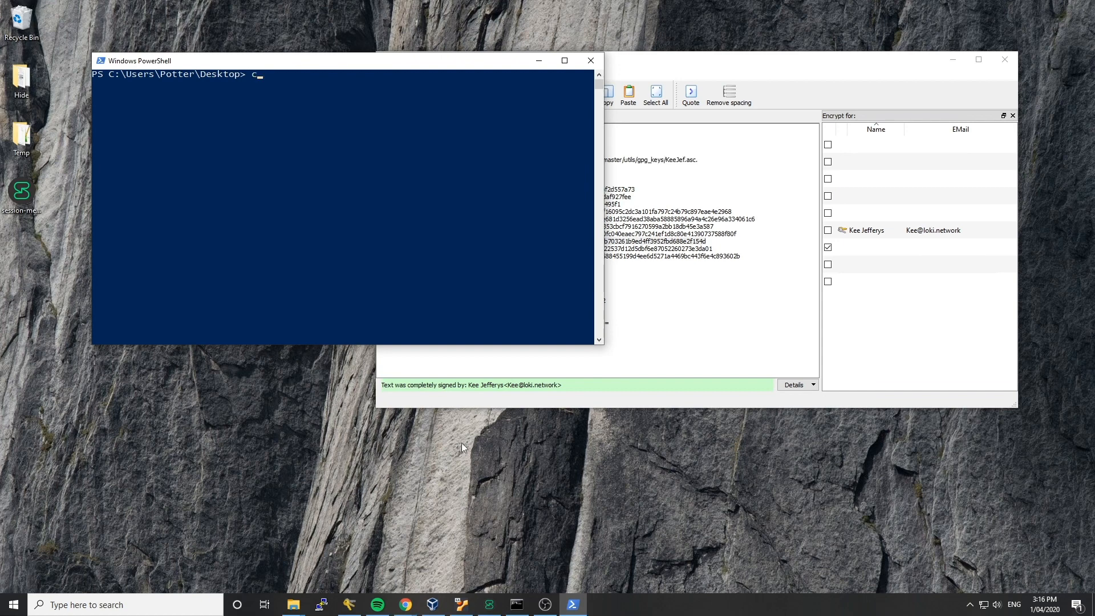
click(515, 605)
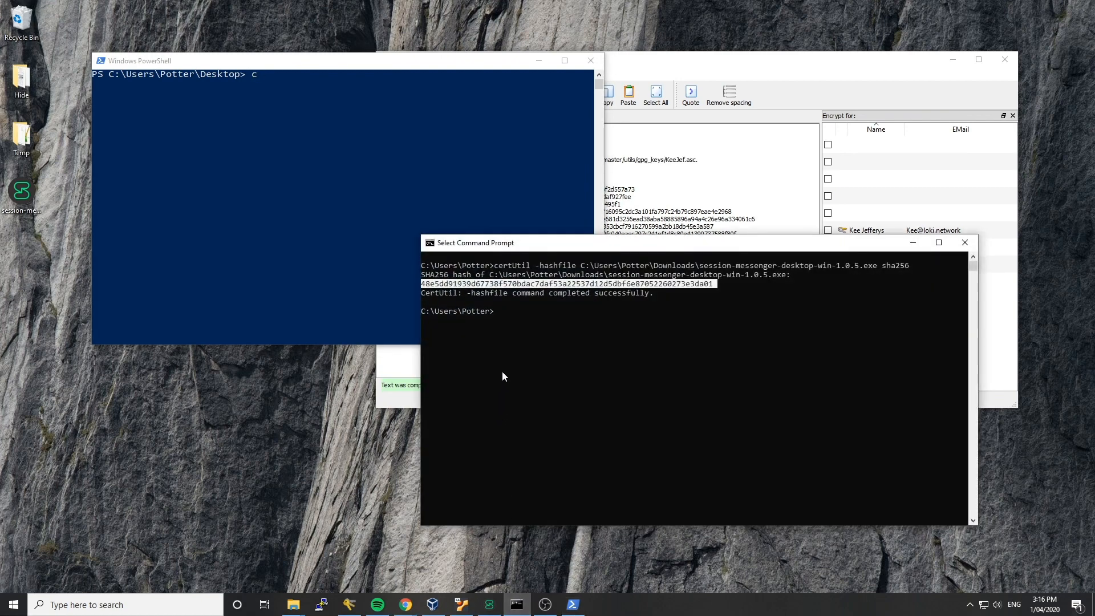
mouse_move(335, 271)
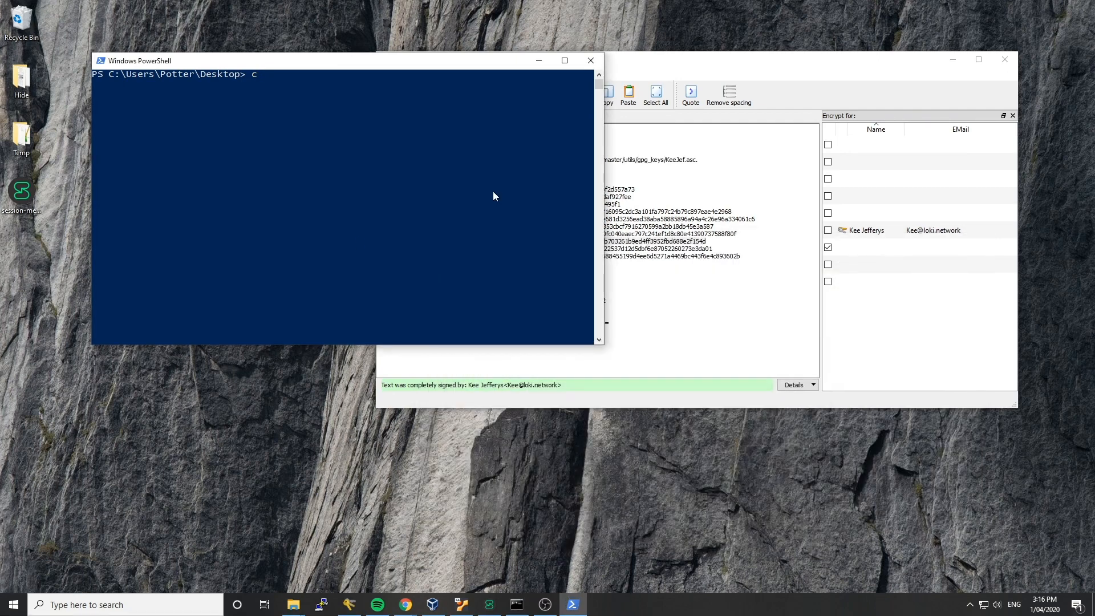
text(ert)
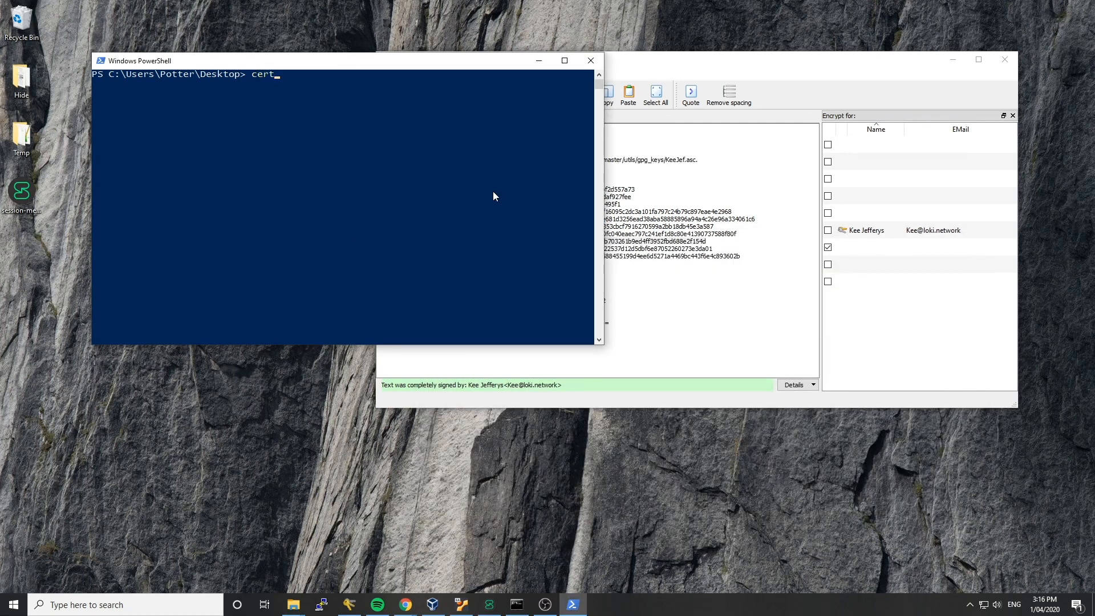
text(Util)
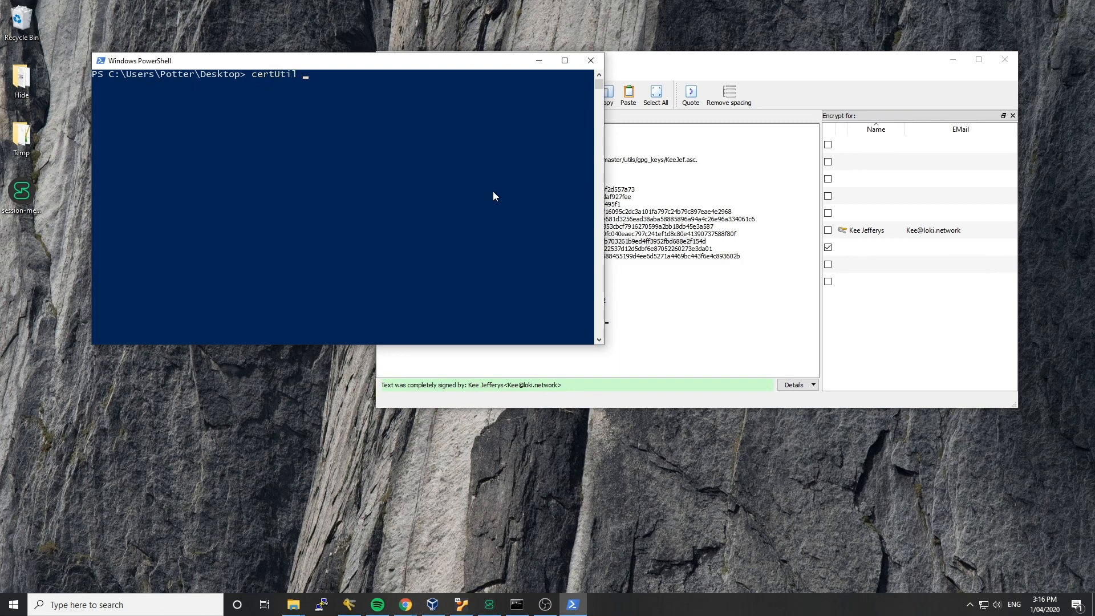
text(-hashf)
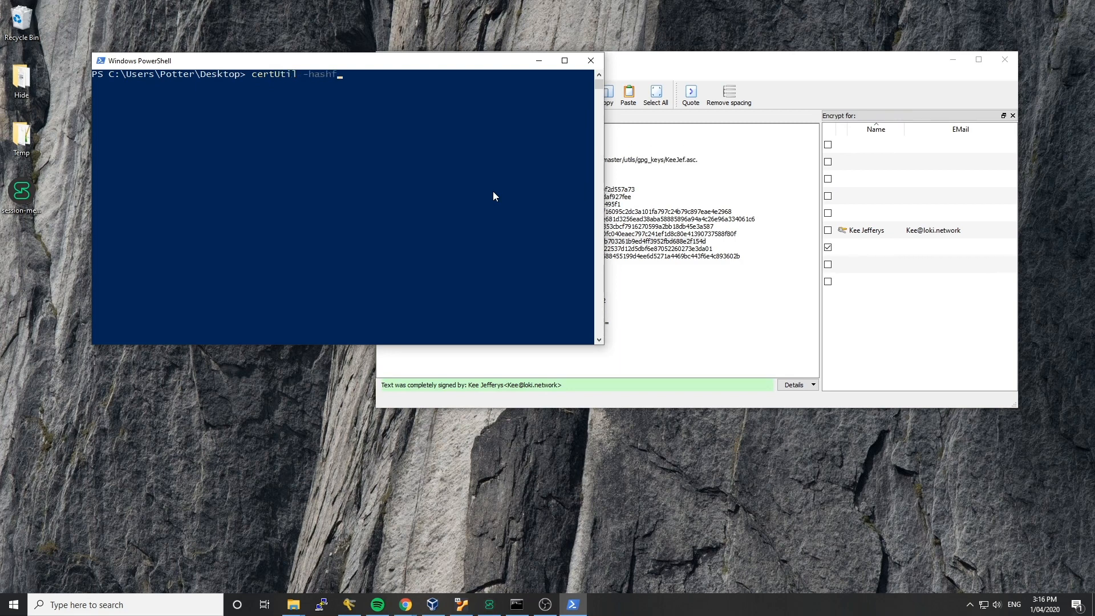
text(ile)
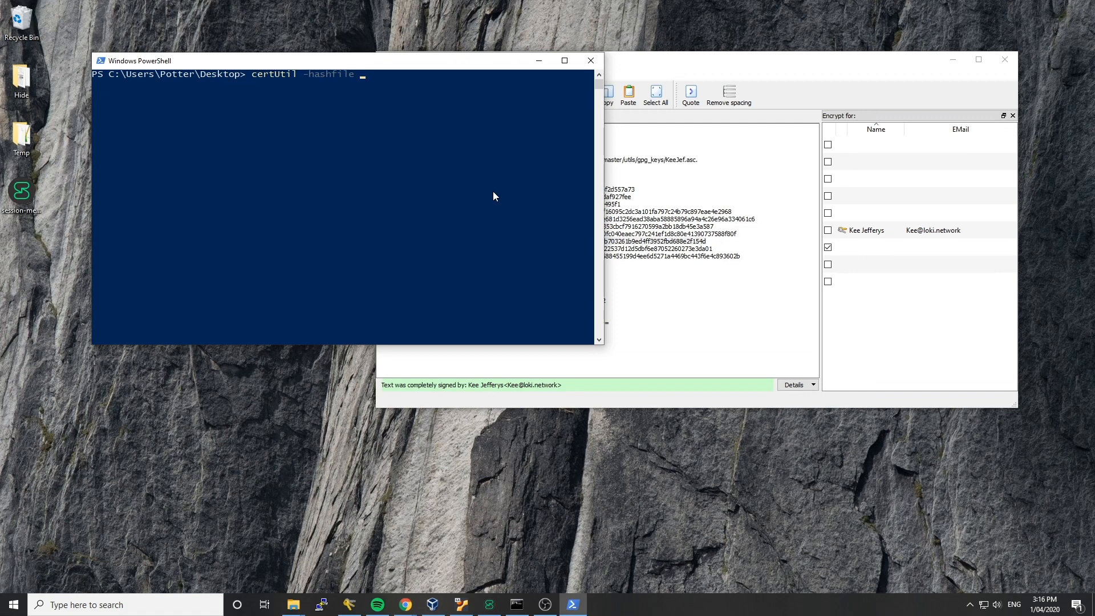
mouse_move(9, 237)
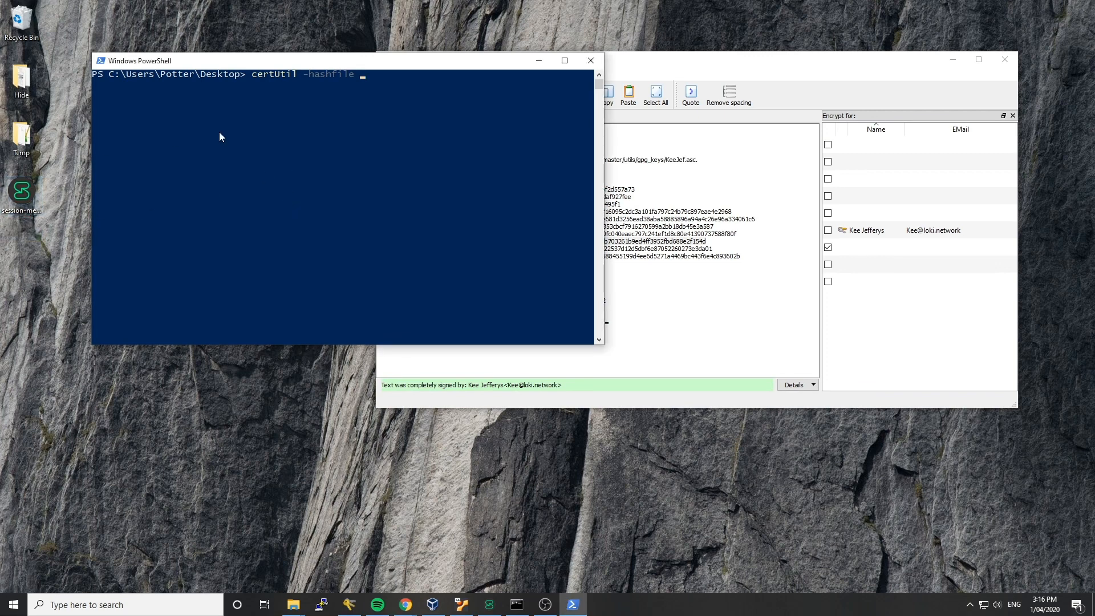
mouse_move(247, 154)
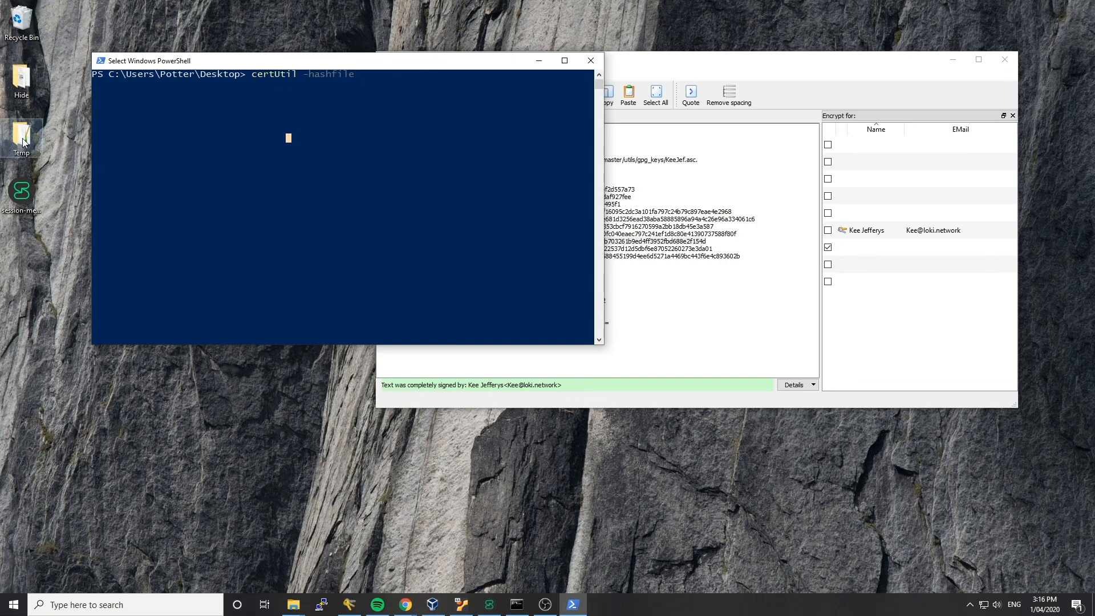
mouse_move(151, 81)
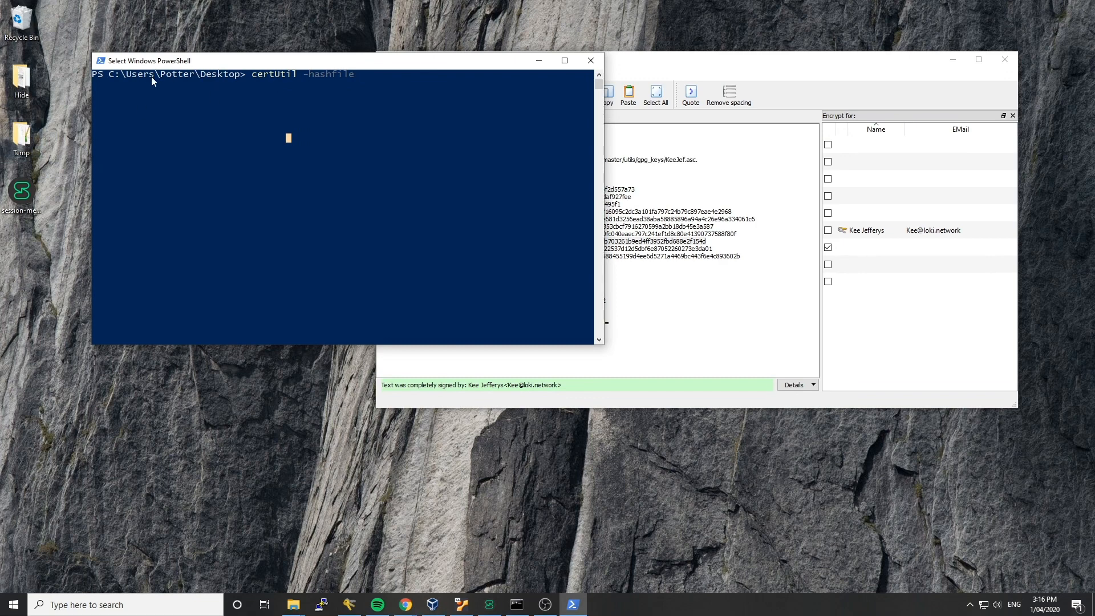
mouse_move(226, 83)
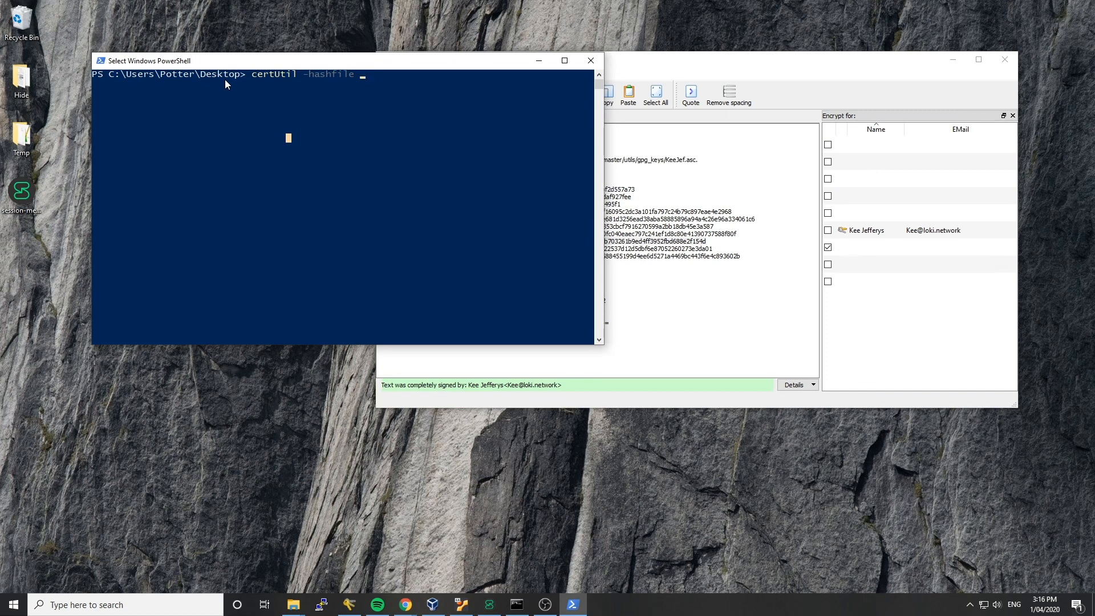
mouse_move(293, 605)
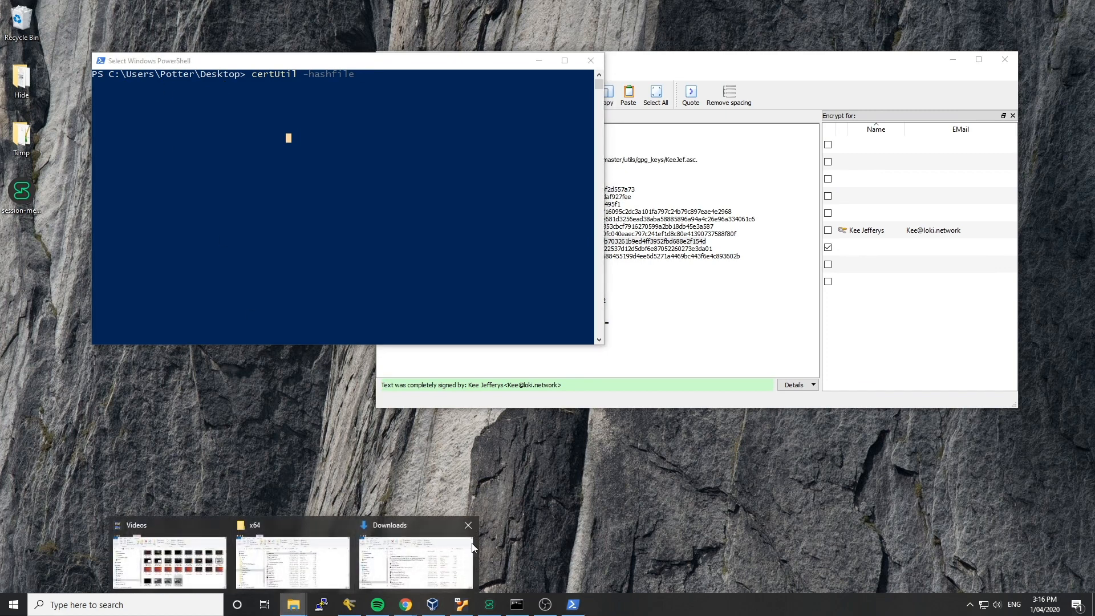
click(291, 563)
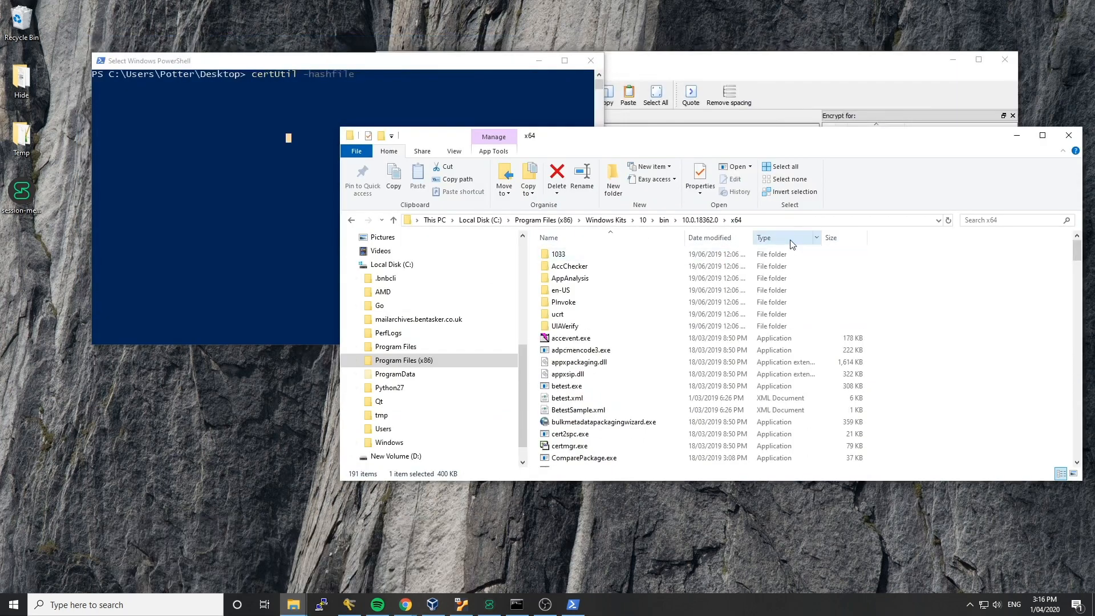
click(489, 220)
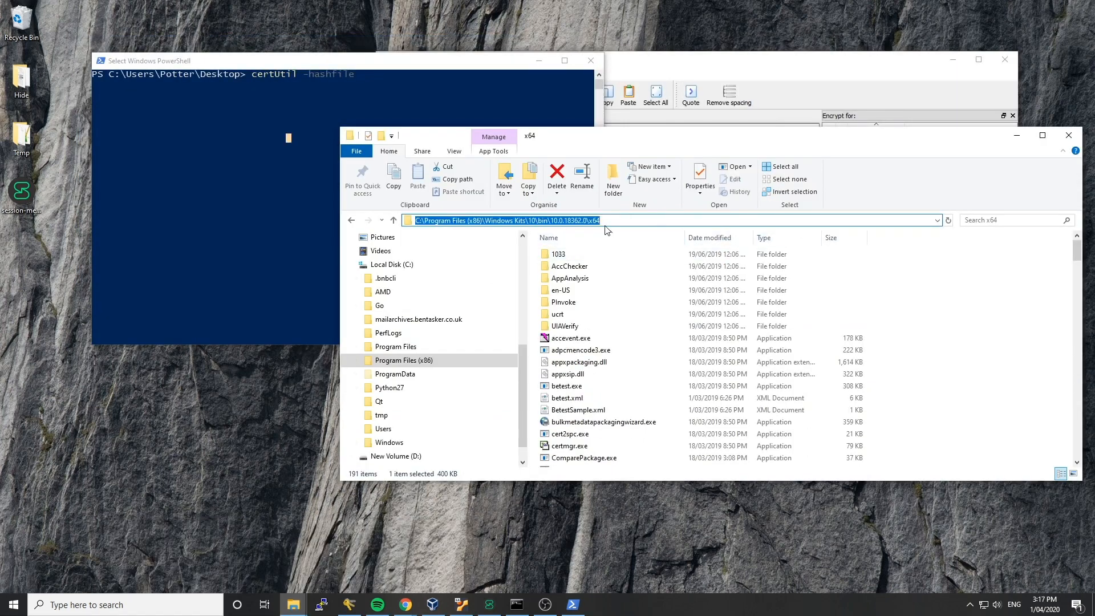
mouse_move(226, 239)
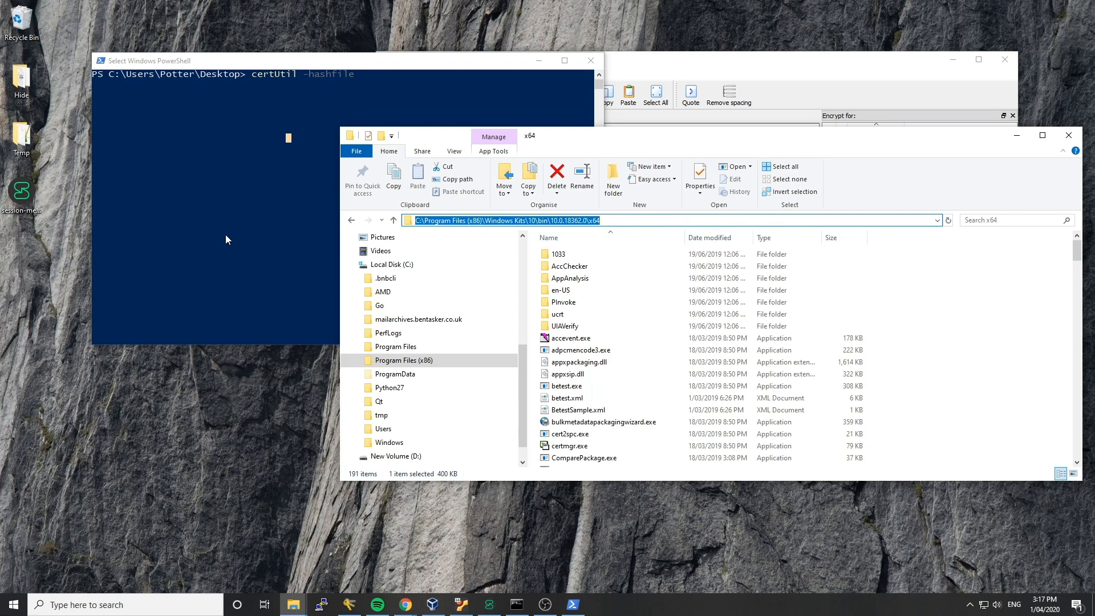
mouse_move(244, 213)
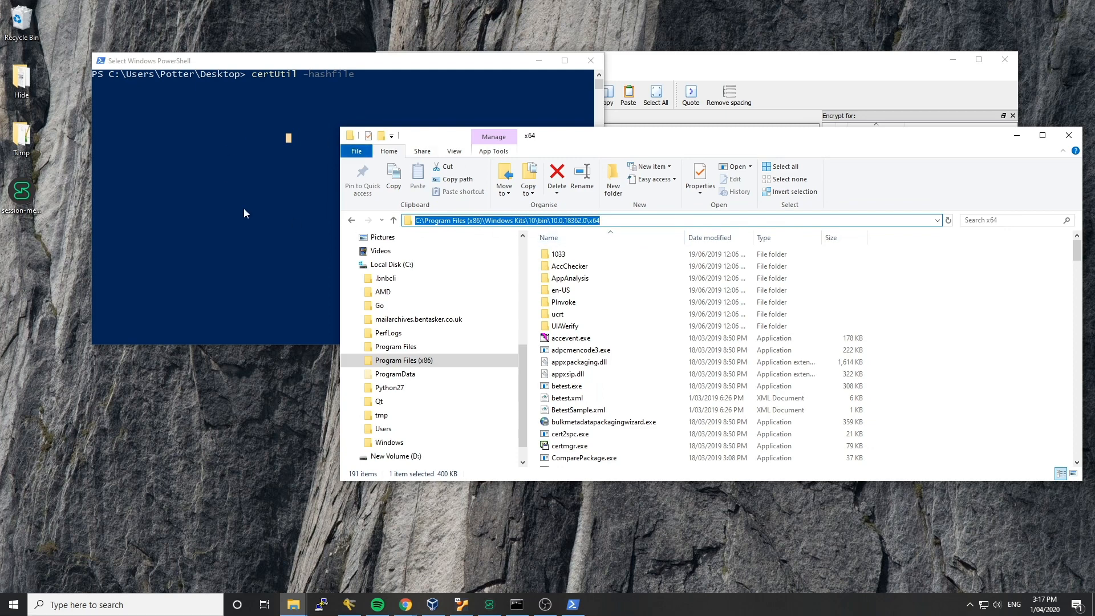
mouse_move(960, 129)
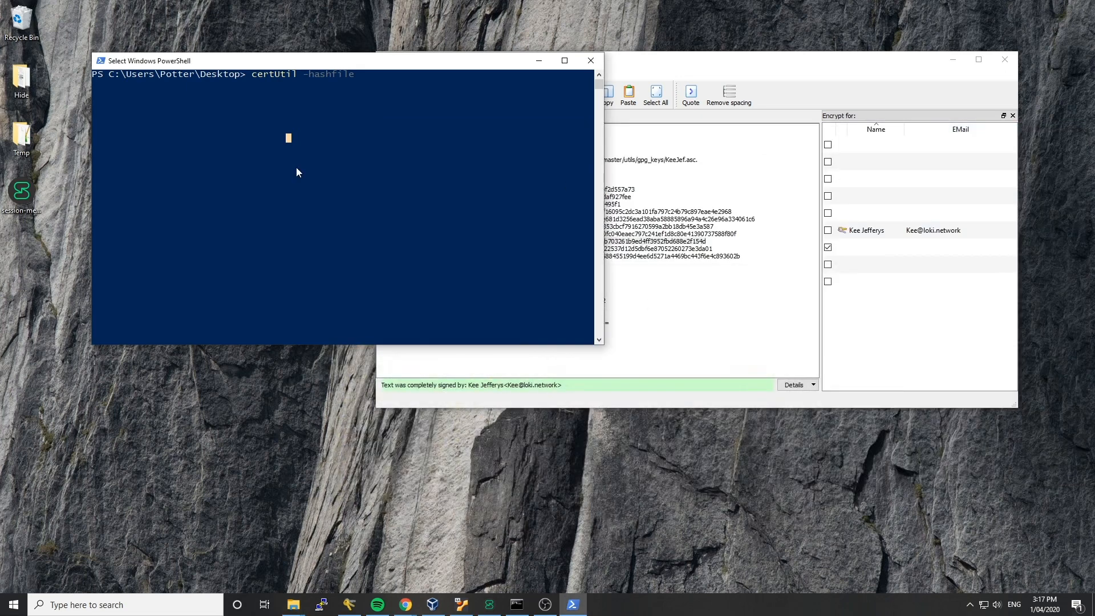
mouse_move(389, 102)
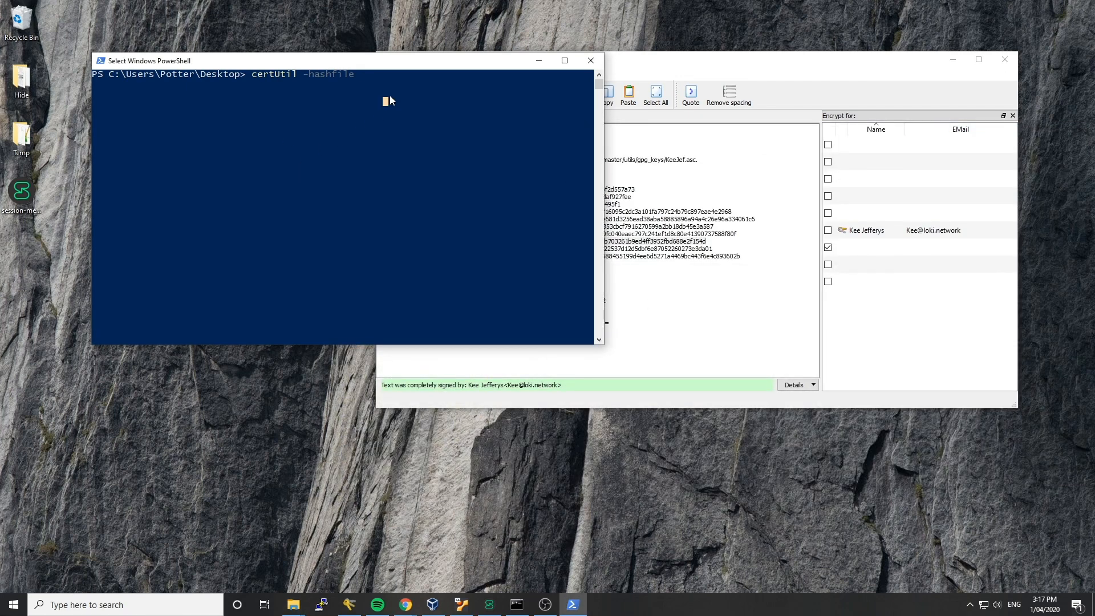
- Complete the command with .\session-messenger-desktop-win-1.0.5.exe sha256 to compute the installer's SHA256 hash
text(se)
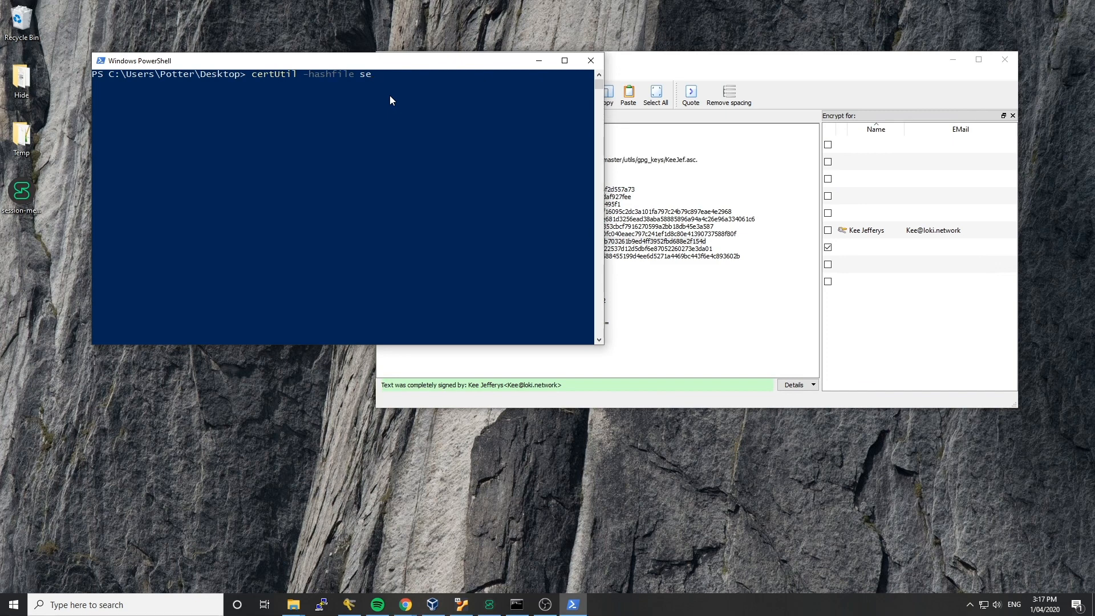
text(ss)
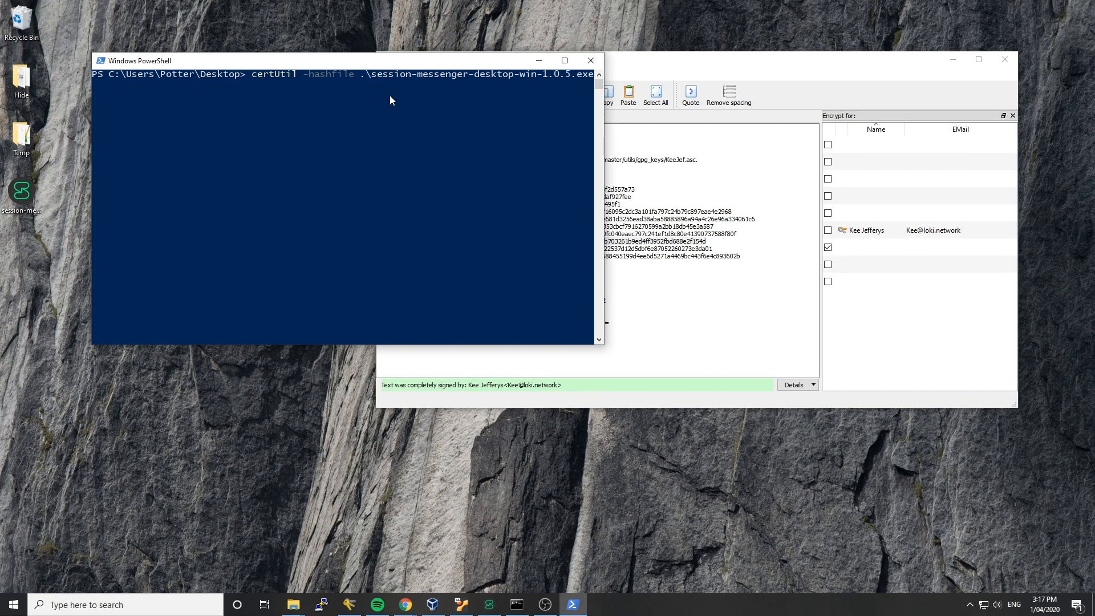
key(Return)
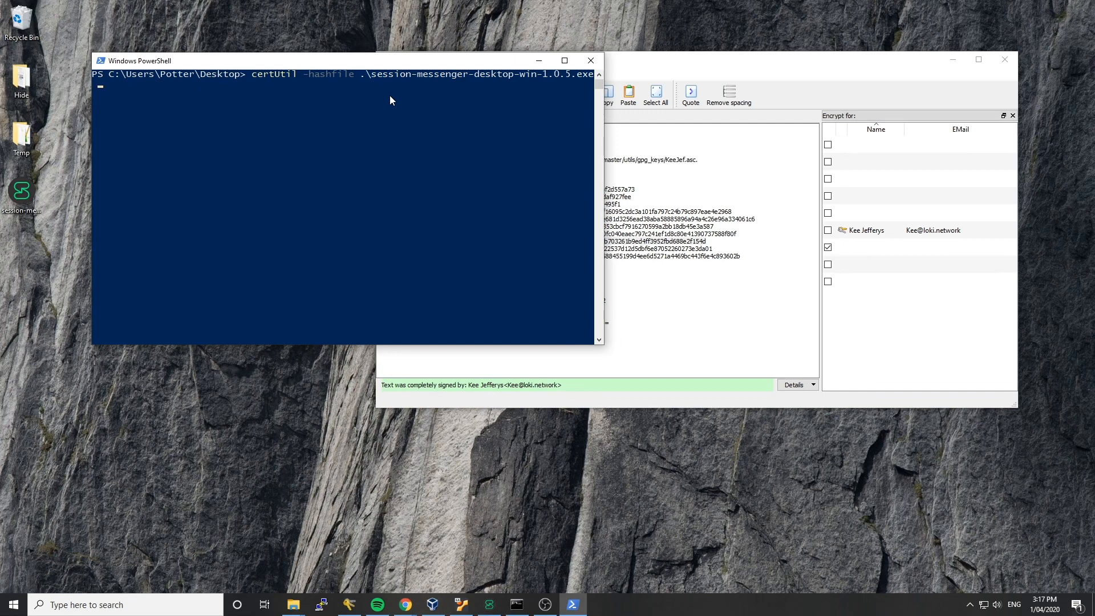
text(sha)
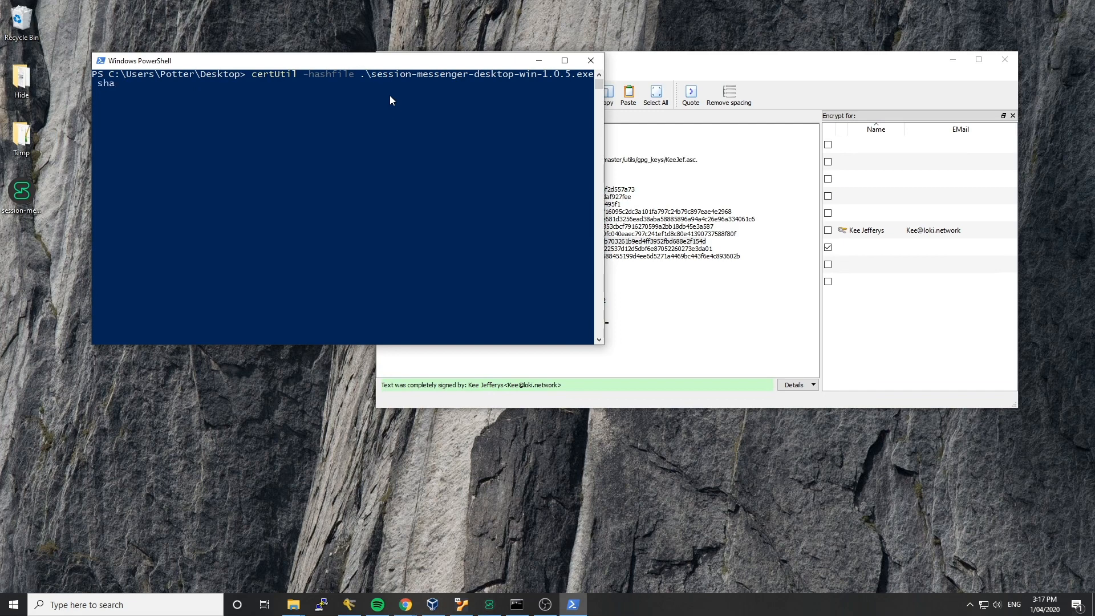
text(256)
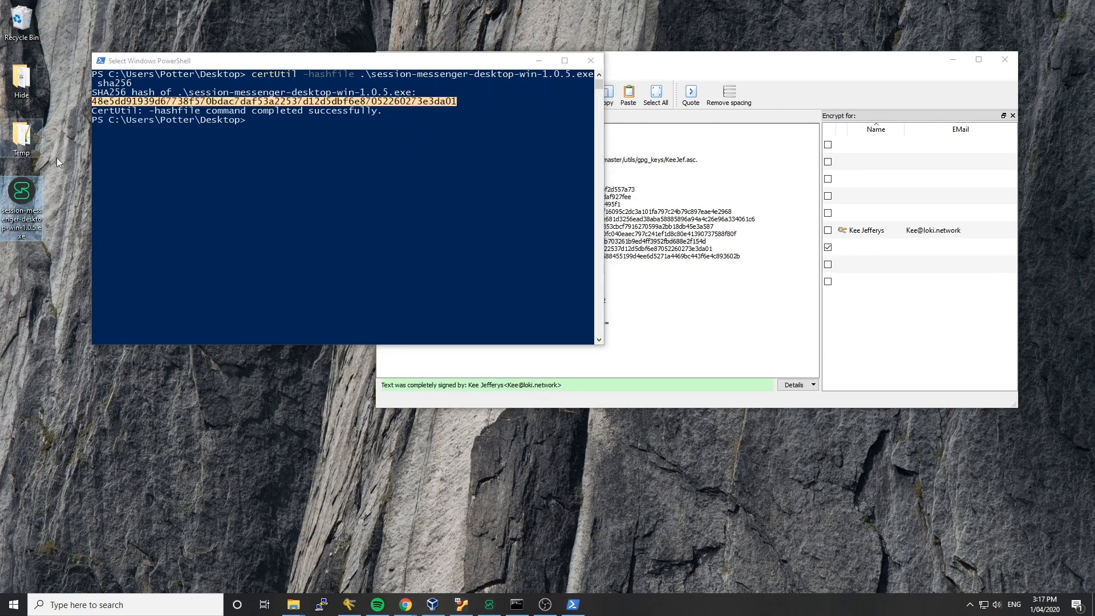
mouse_move(403, 196)
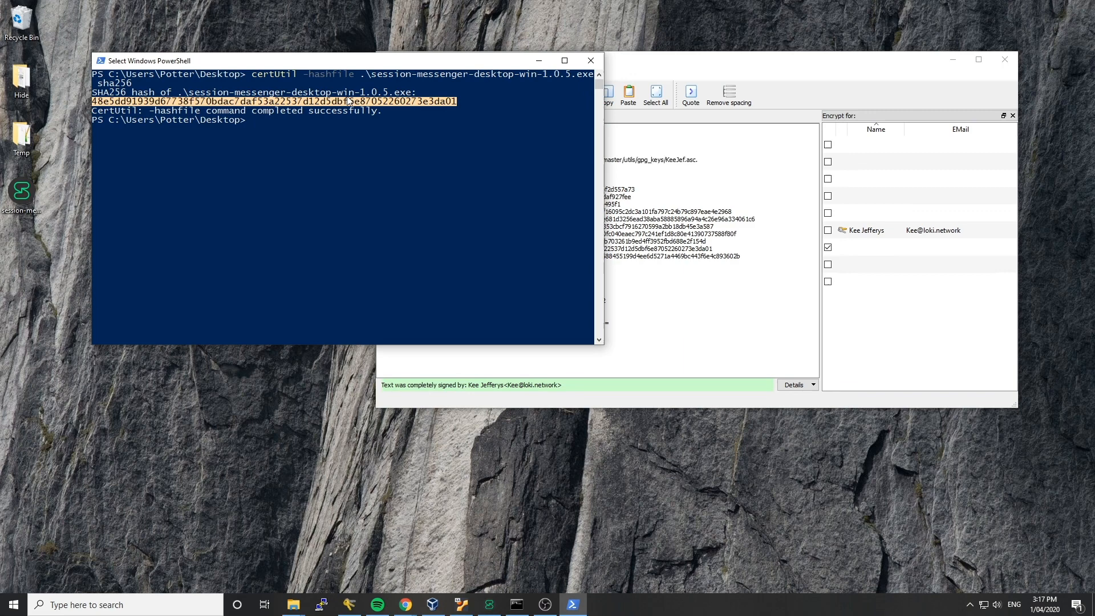
- Select the end of the signed win-1.0.5.exe SHA256 line to compare with PowerShell's computed hash
click(489, 233)
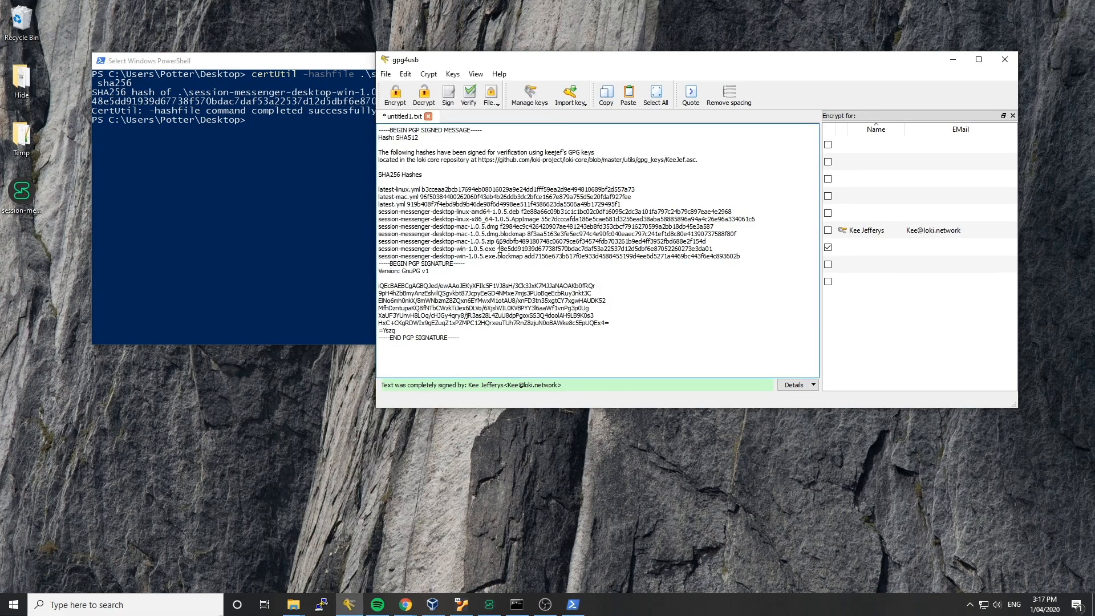
double_click(612, 247)
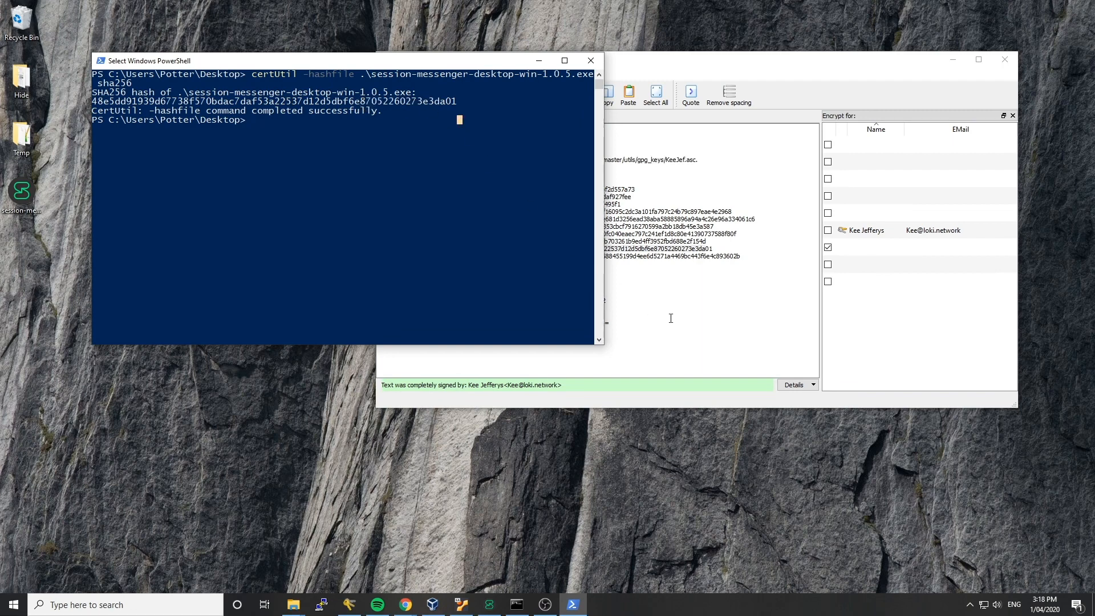
click(671, 318)
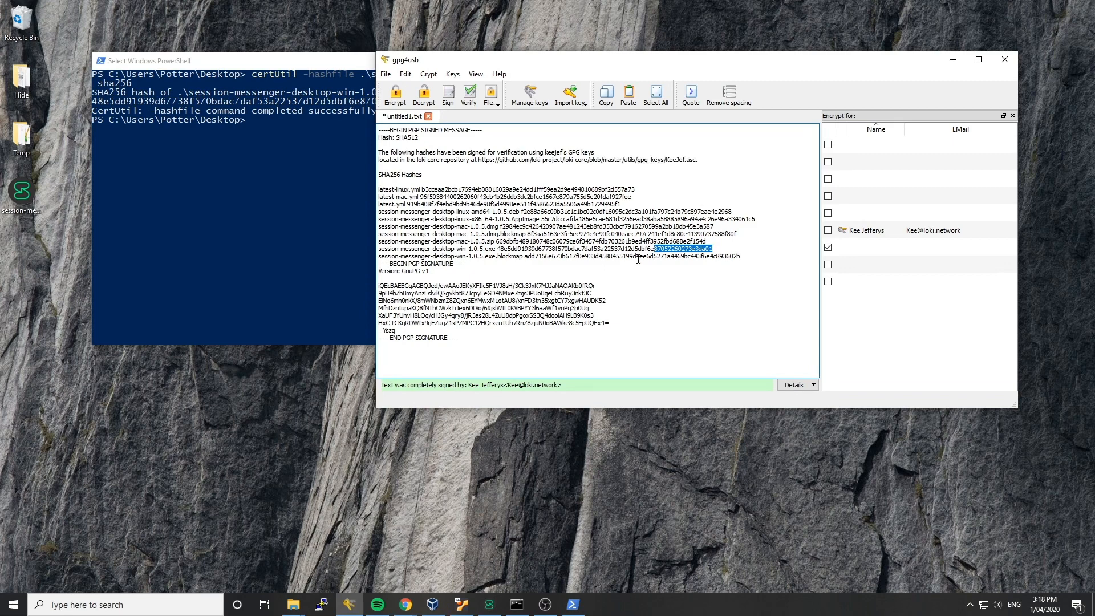
mouse_move(549, 242)
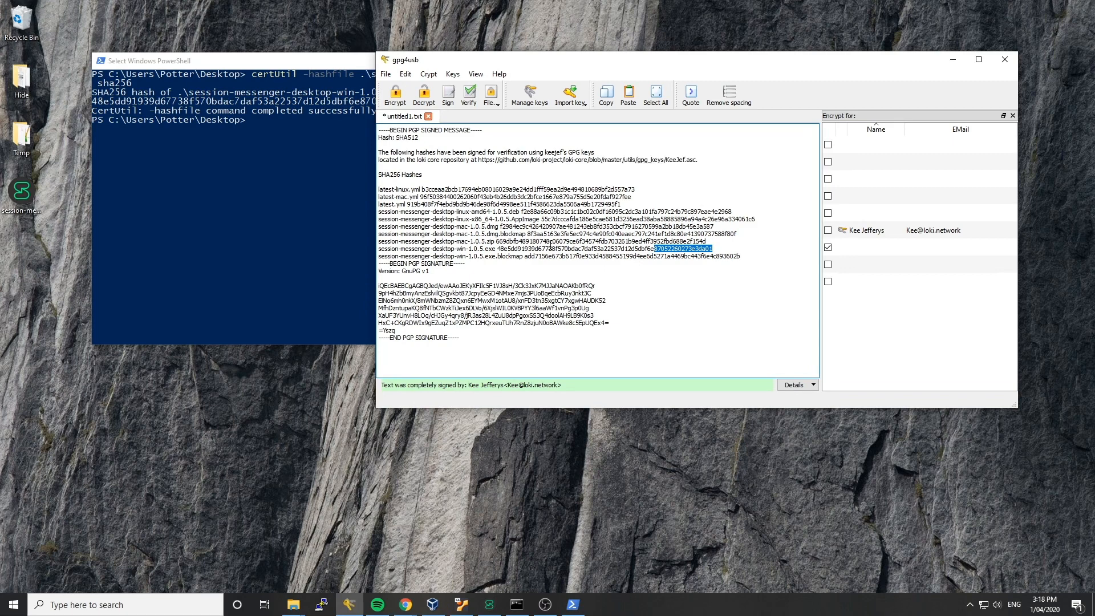